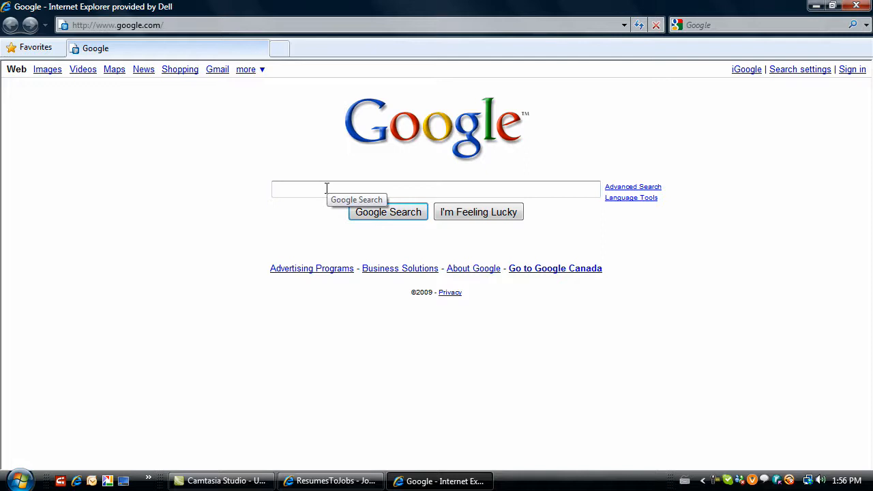
- Search Google for "google feed reader" to get Google Reader links at the top
text(google feed re)
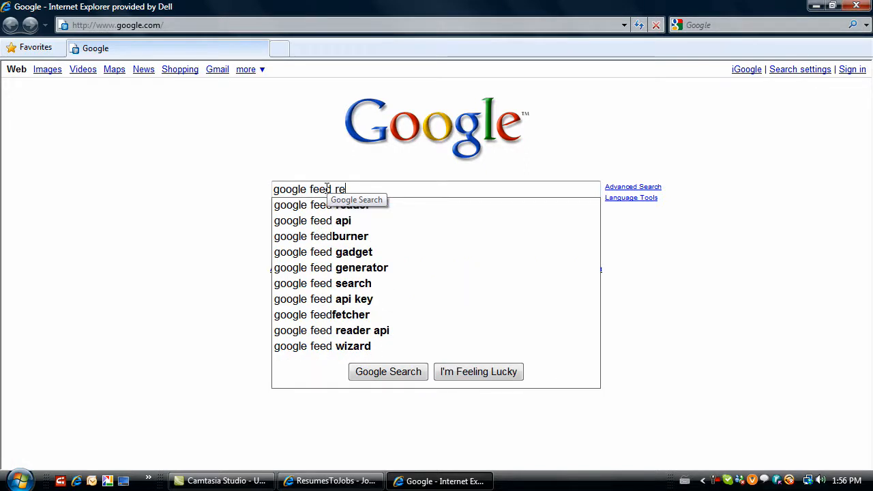
text(ader)
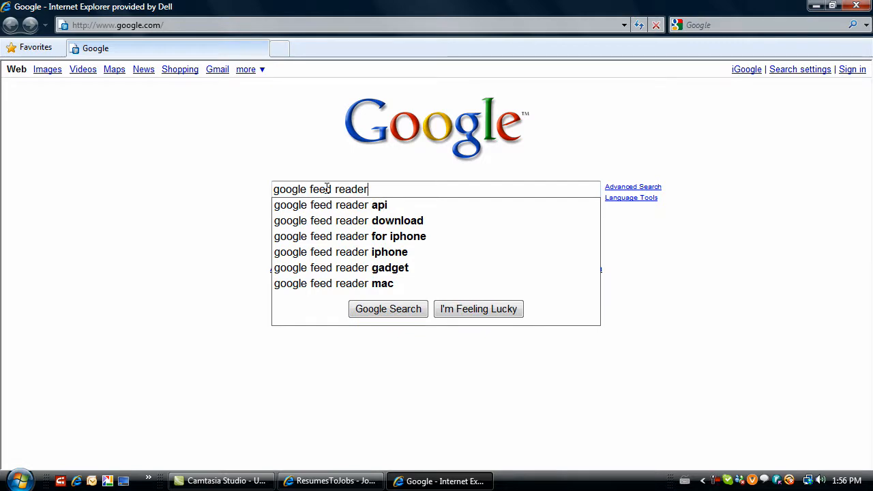
click(387, 309)
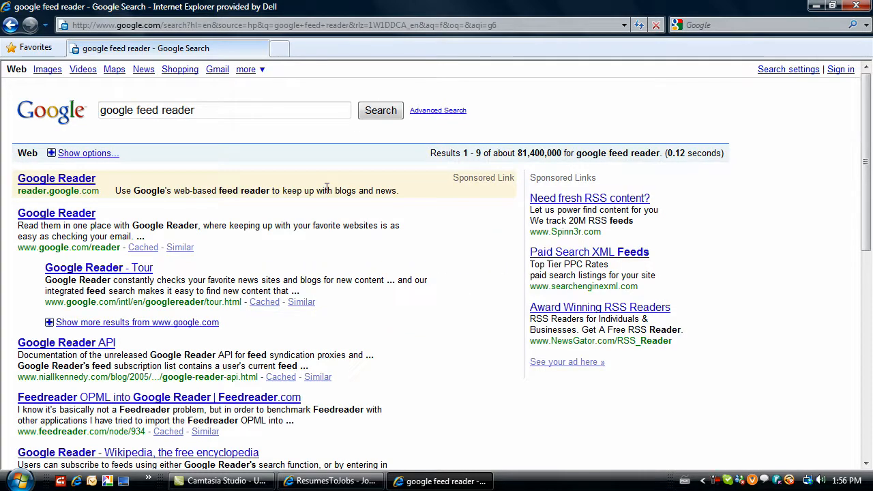
mouse_move(266, 183)
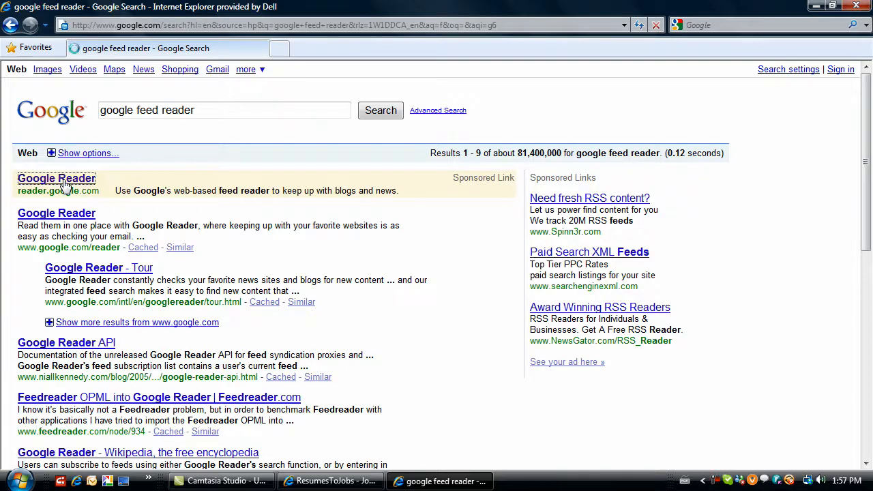
- Reach the Google Reader site, glance through the new-account form, and return to sign-in
click(56, 177)
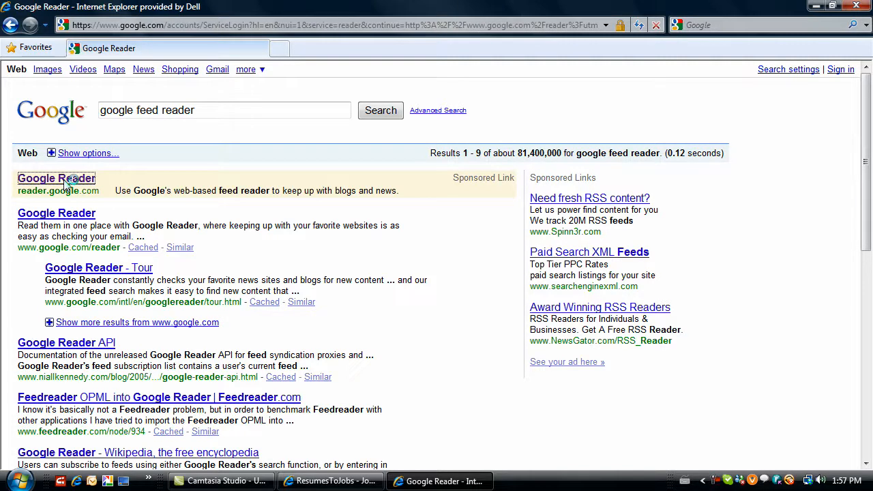
click(57, 177)
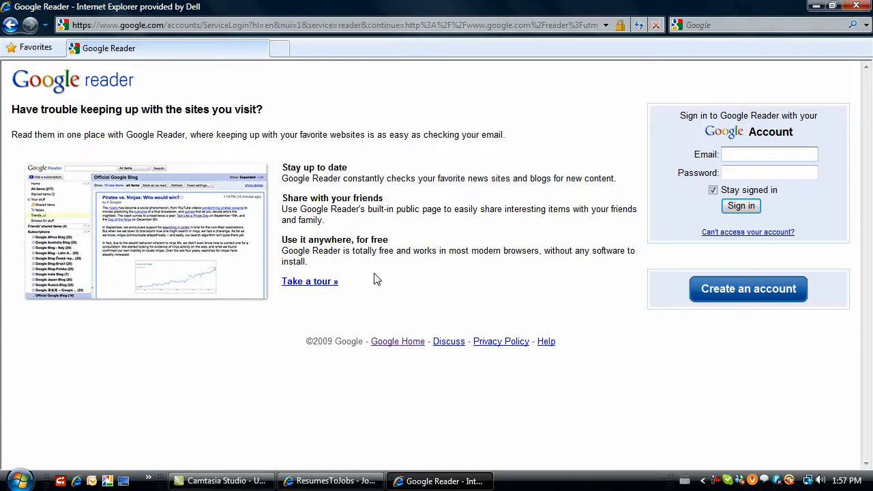
click(769, 154)
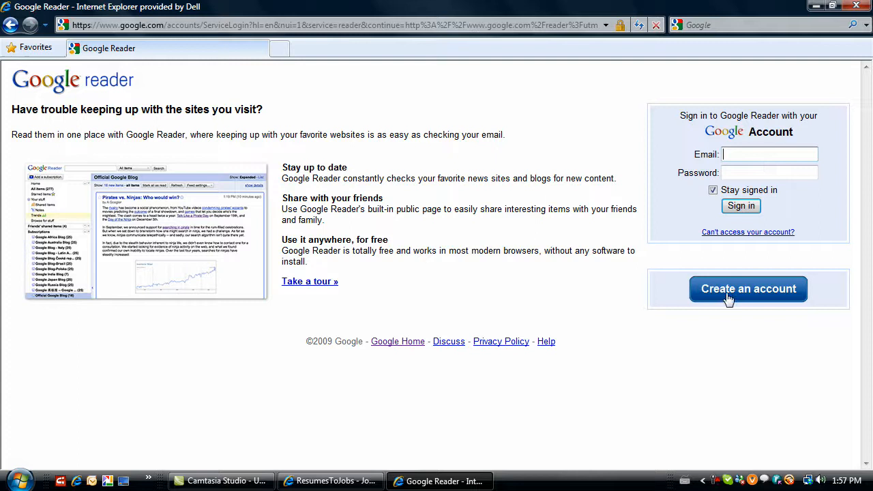
mouse_move(739, 294)
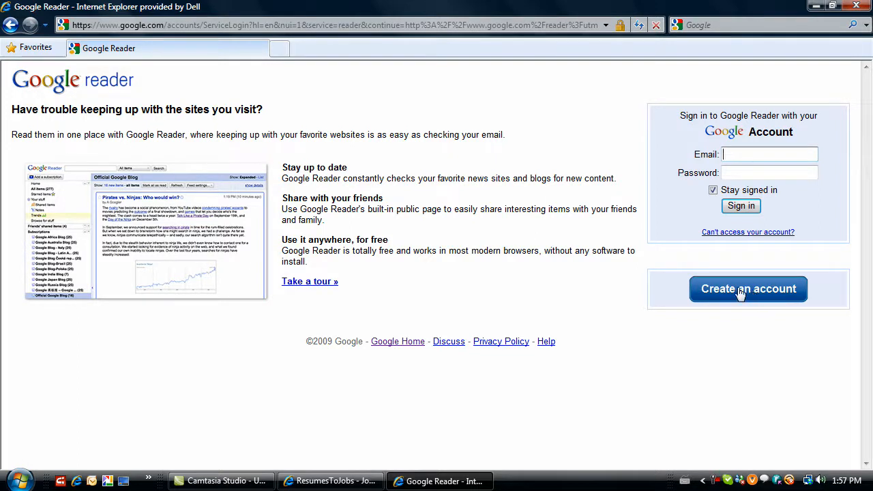
mouse_move(752, 290)
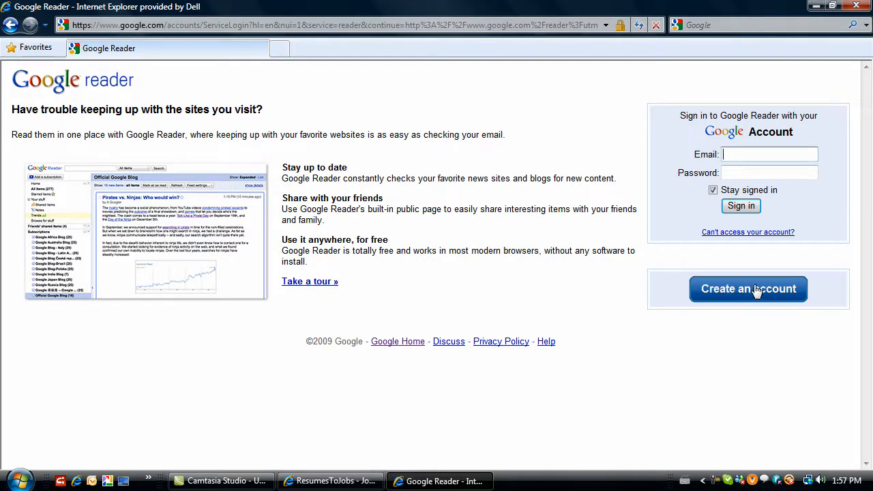
click(747, 289)
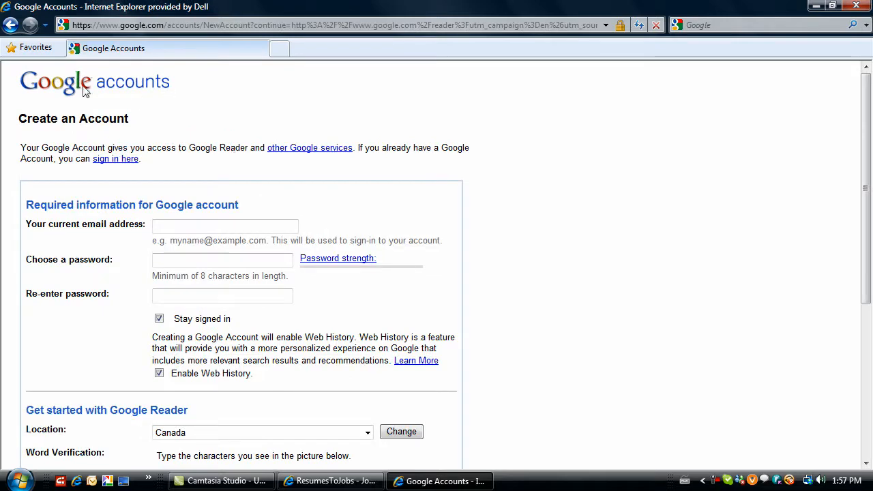
mouse_move(348, 226)
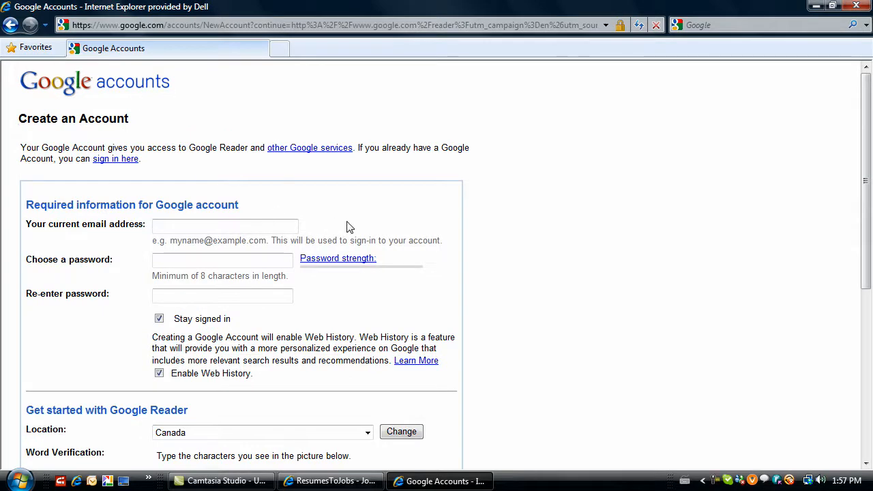
scroll(down, 3)
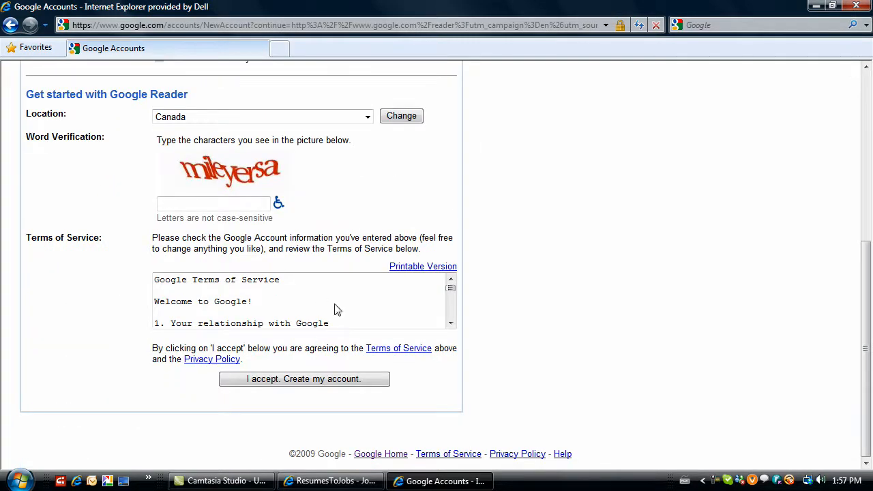
scroll(up, 3)
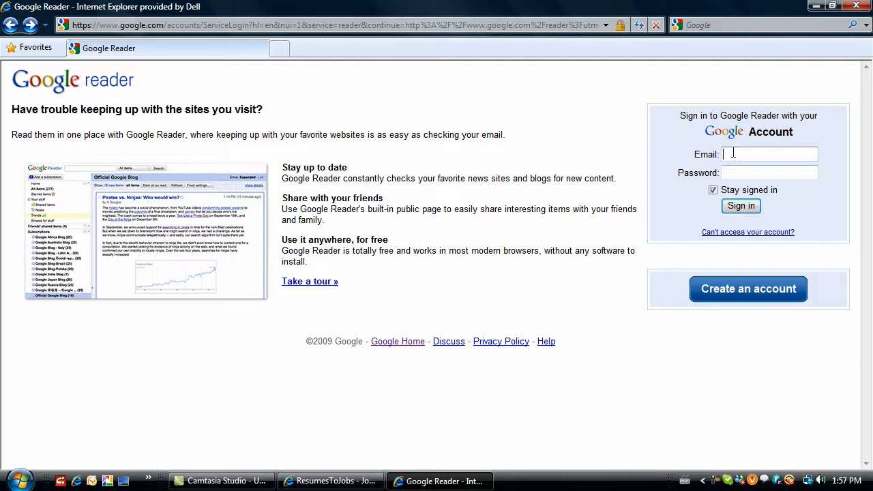
- Sign in to Google Reader's welcome page and start adding a subscription
click(741, 205)
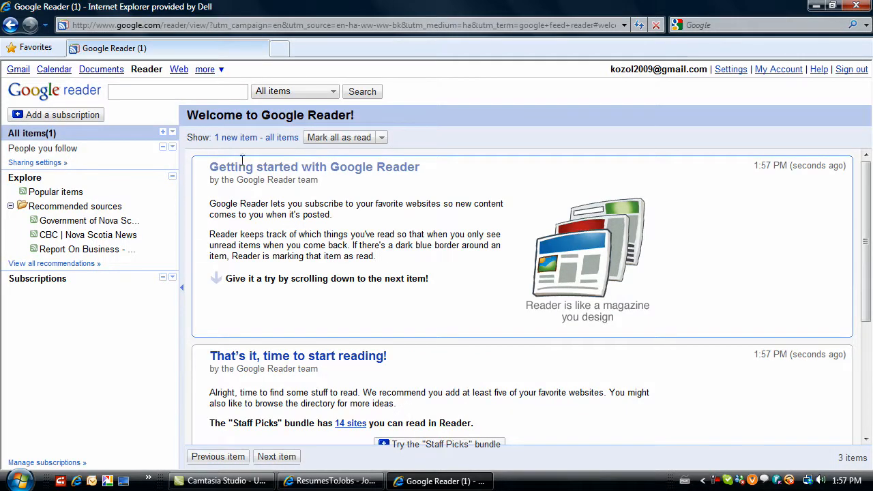
mouse_move(203, 172)
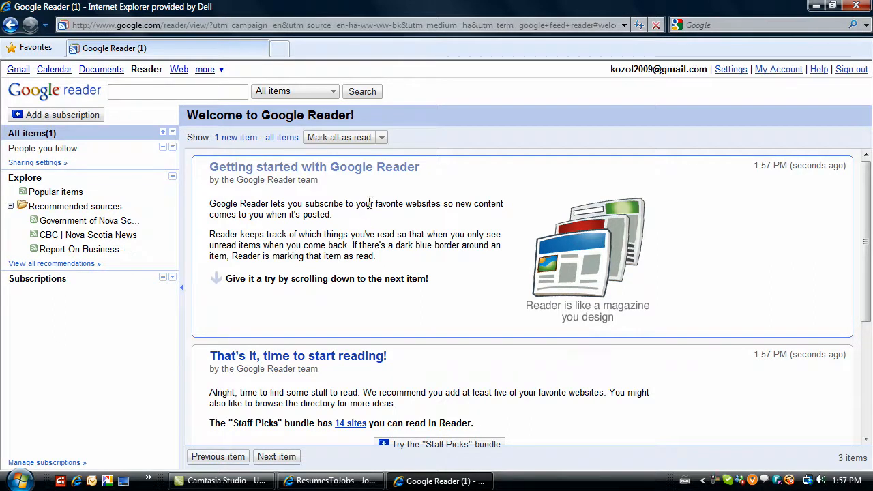
mouse_move(398, 181)
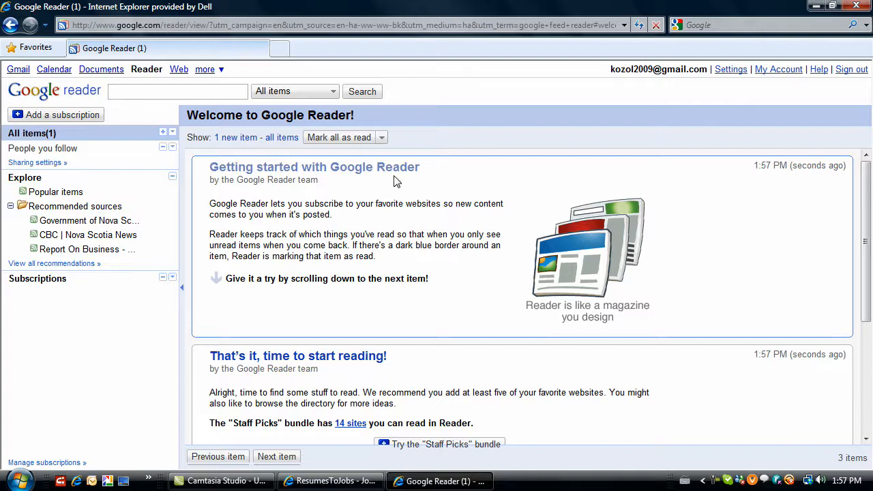
mouse_move(492, 392)
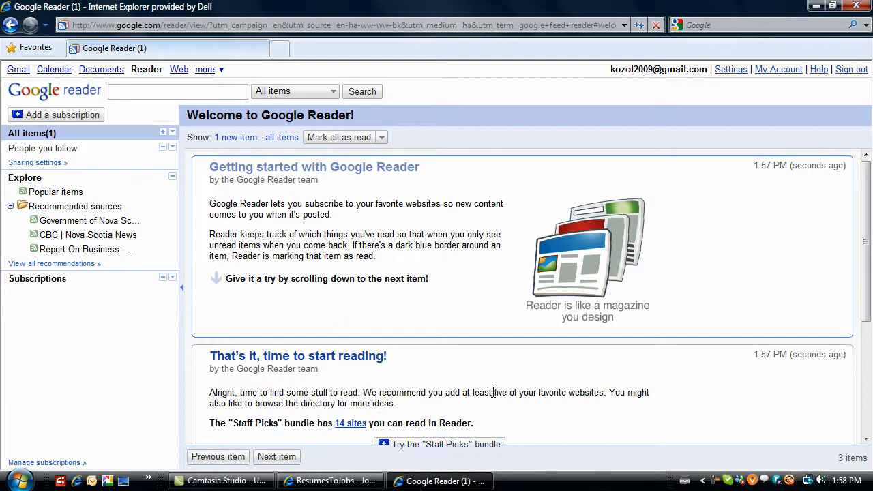
mouse_move(598, 327)
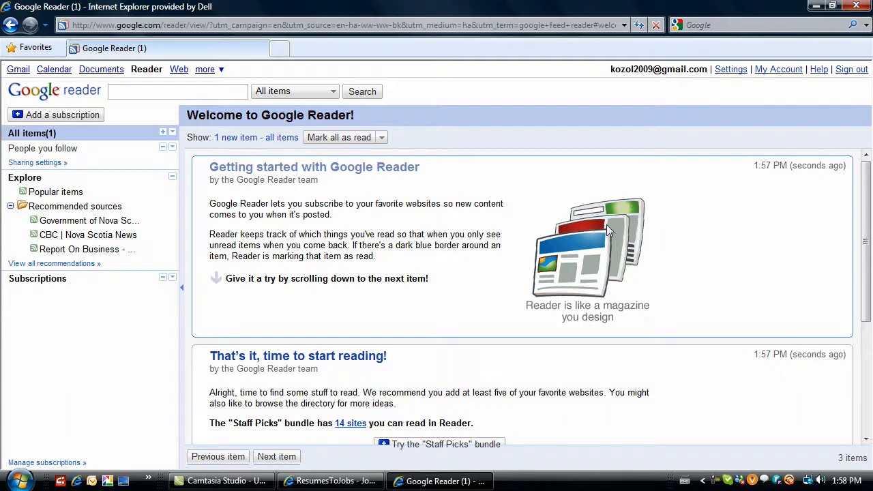
mouse_move(626, 227)
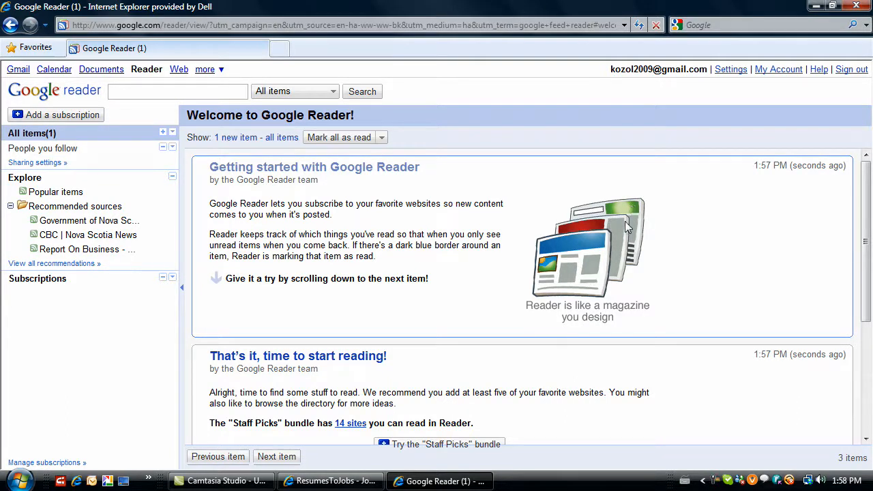
mouse_move(602, 243)
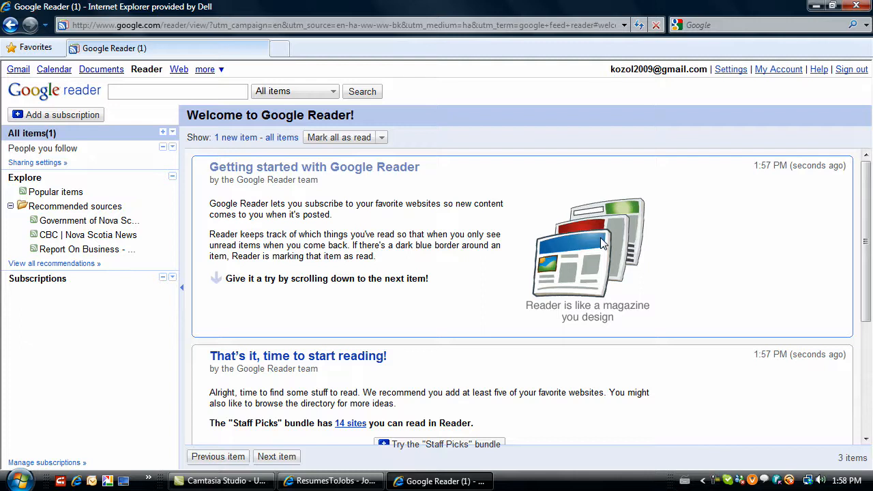
mouse_move(624, 210)
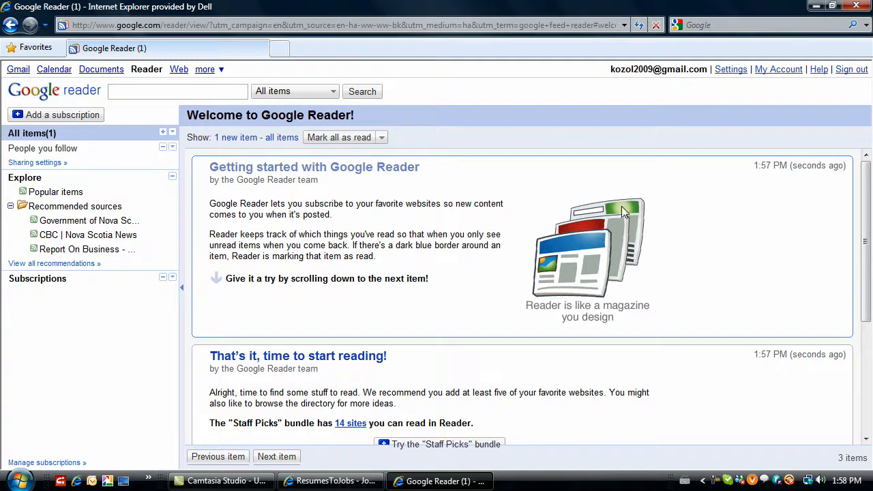
mouse_move(600, 244)
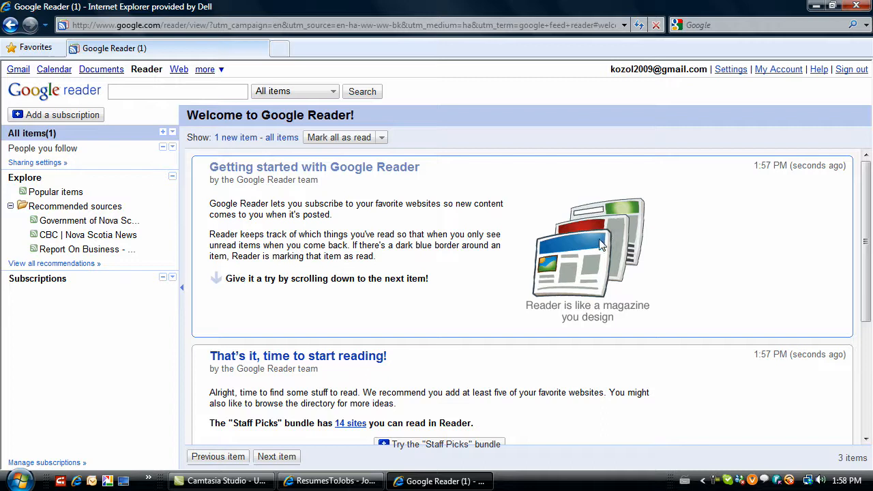
mouse_move(652, 207)
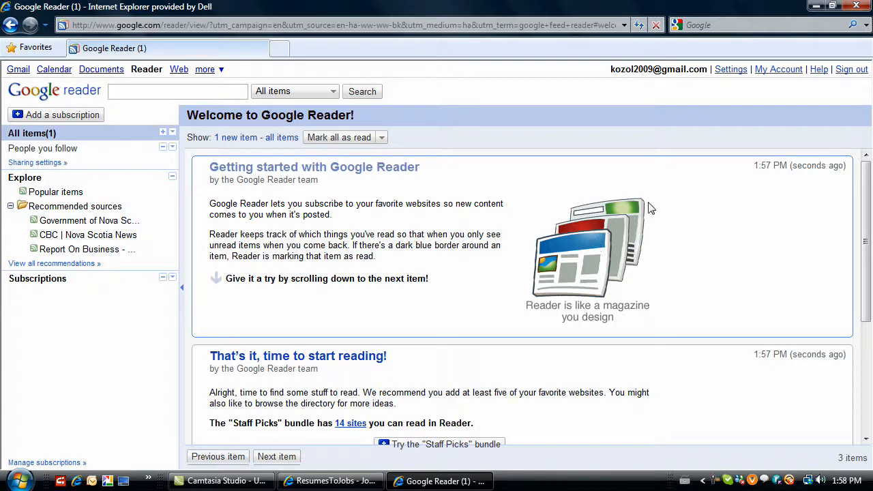
mouse_move(434, 310)
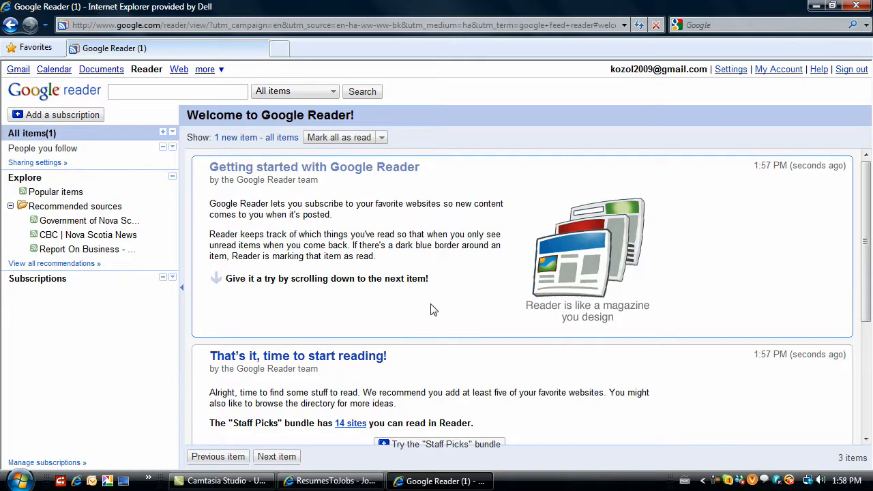
mouse_move(626, 216)
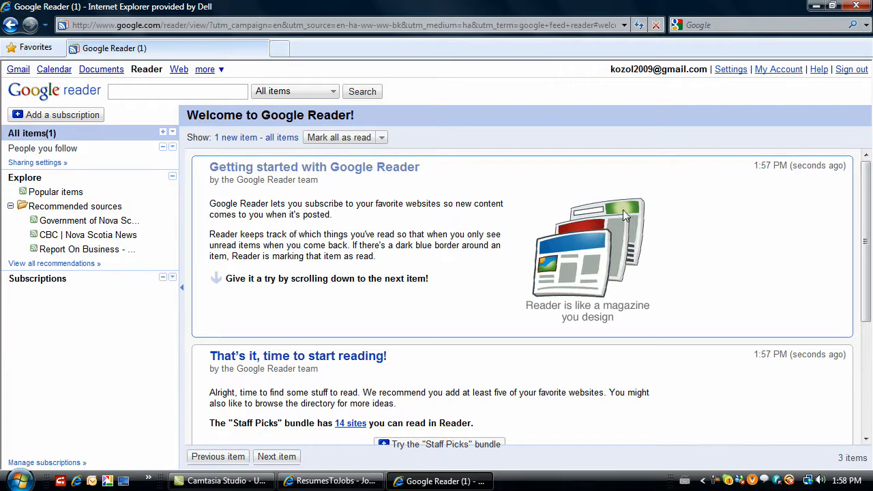
mouse_move(560, 257)
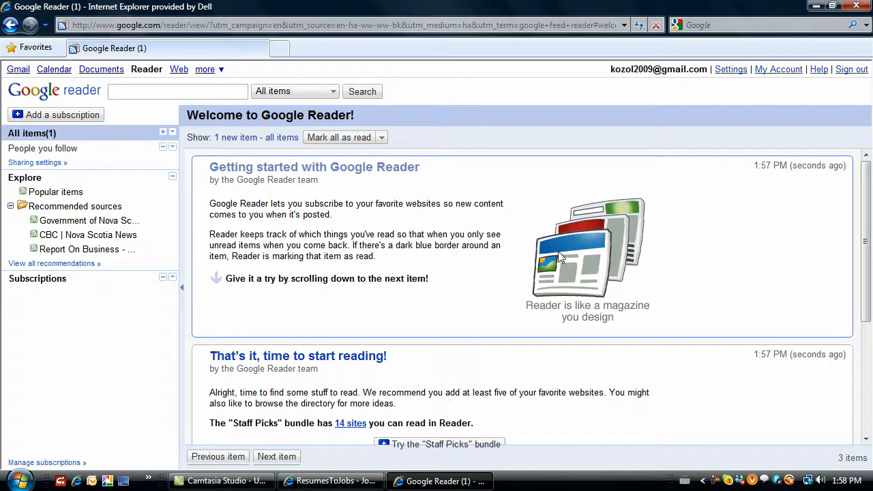
mouse_move(580, 210)
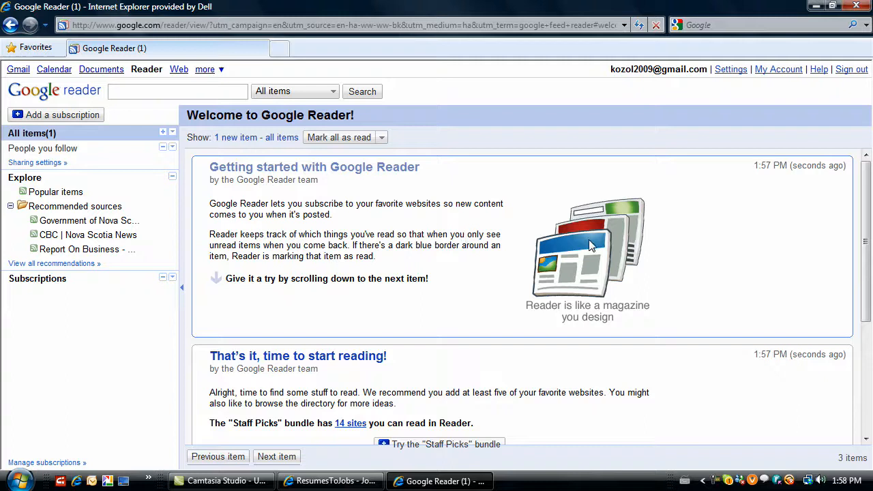
mouse_move(605, 245)
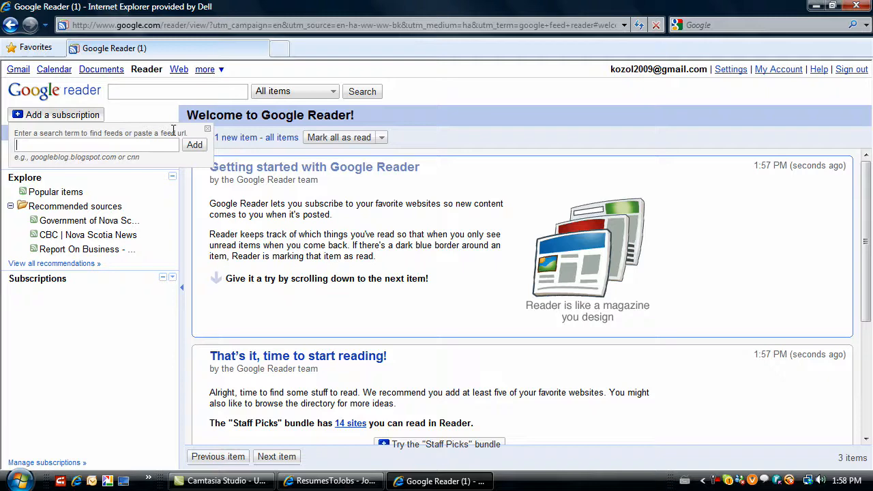
mouse_move(246, 324)
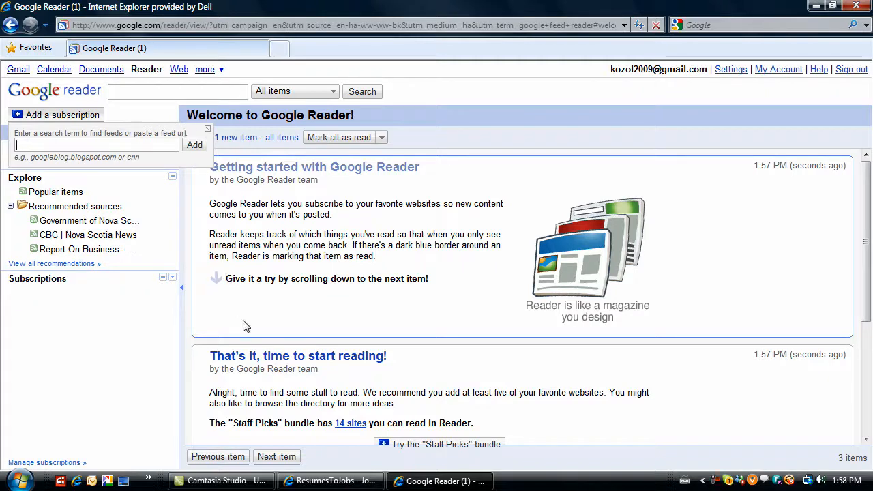
click(330, 480)
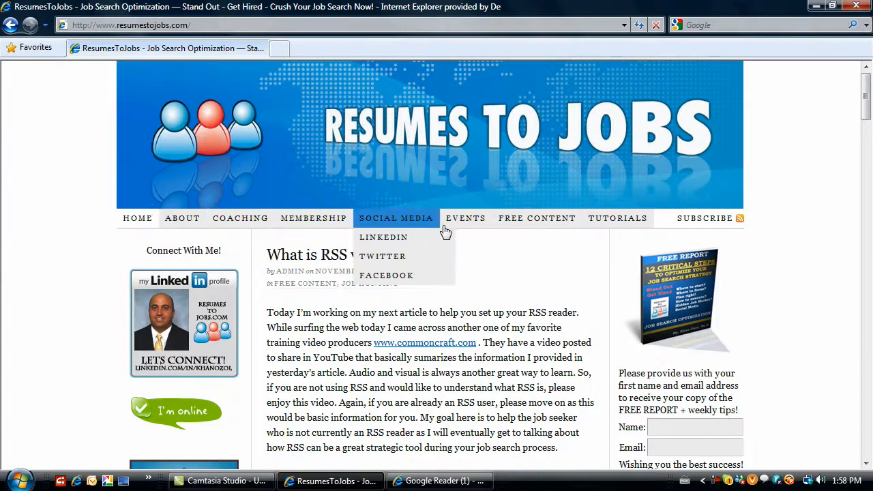
mouse_move(735, 229)
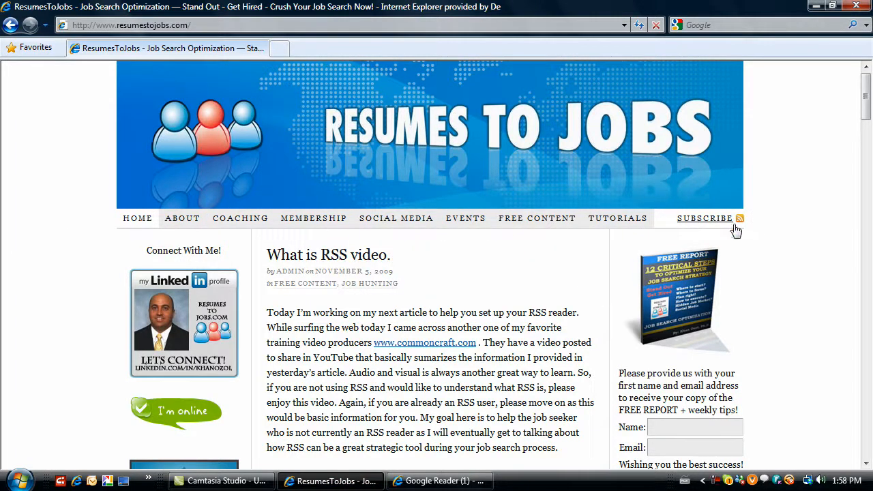
mouse_move(739, 219)
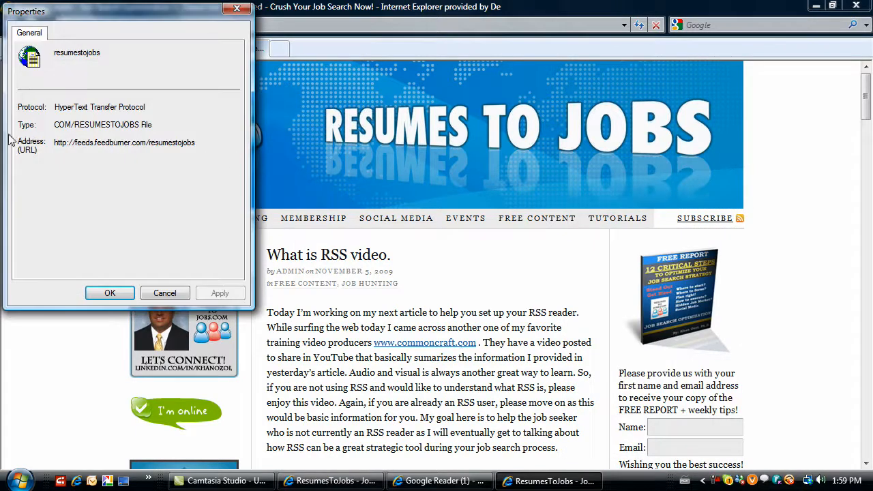
mouse_move(207, 148)
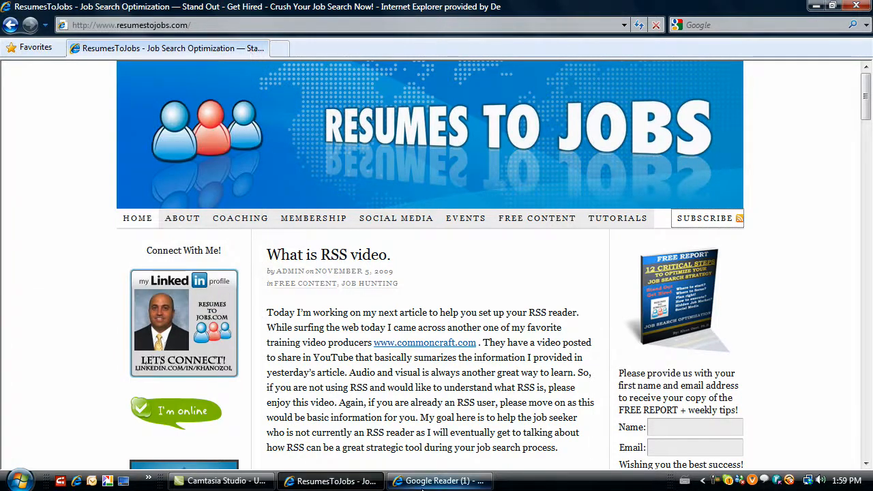
- Switch to the Google Reader window with the feedburner resumestojobs address copied
click(439, 480)
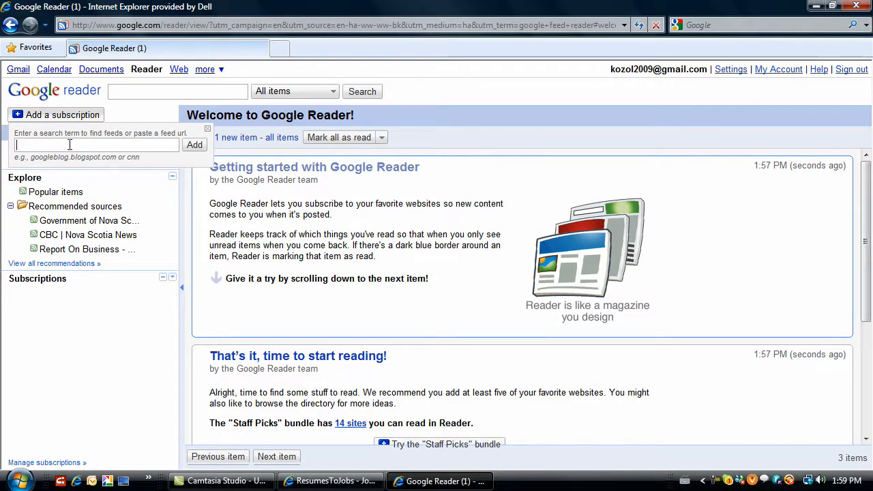
right_click(69, 144)
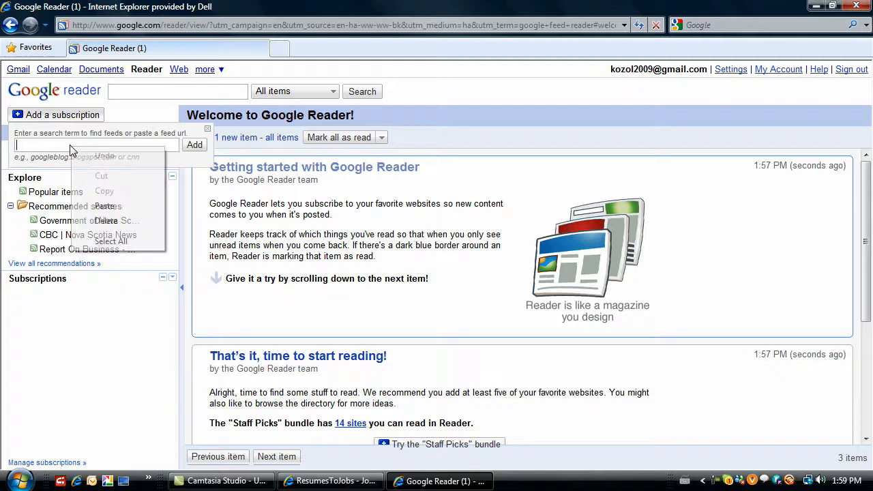
click(104, 206)
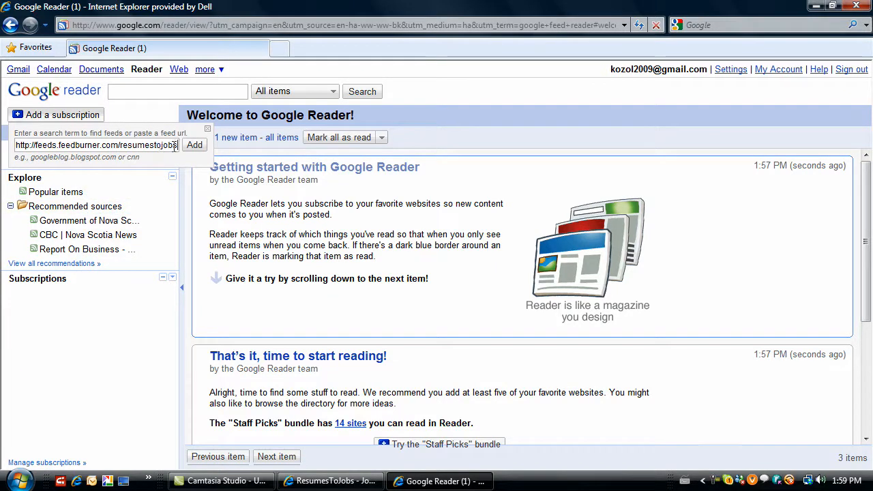
click(194, 145)
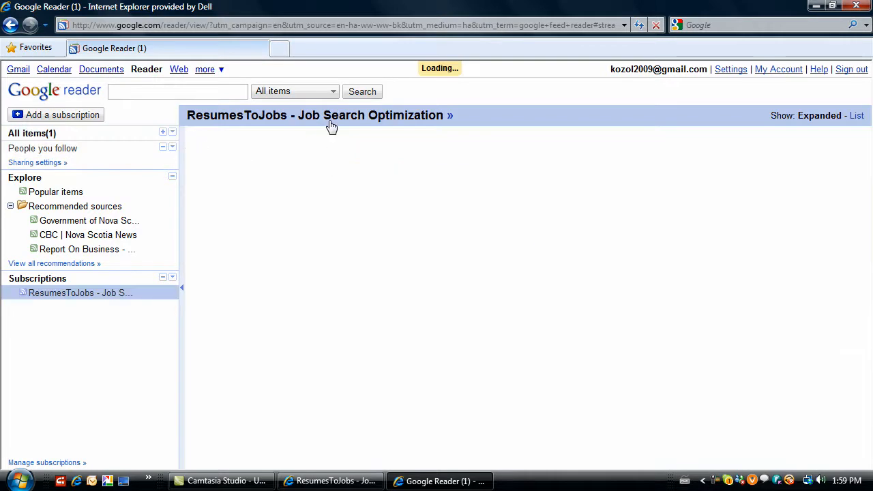
click(316, 115)
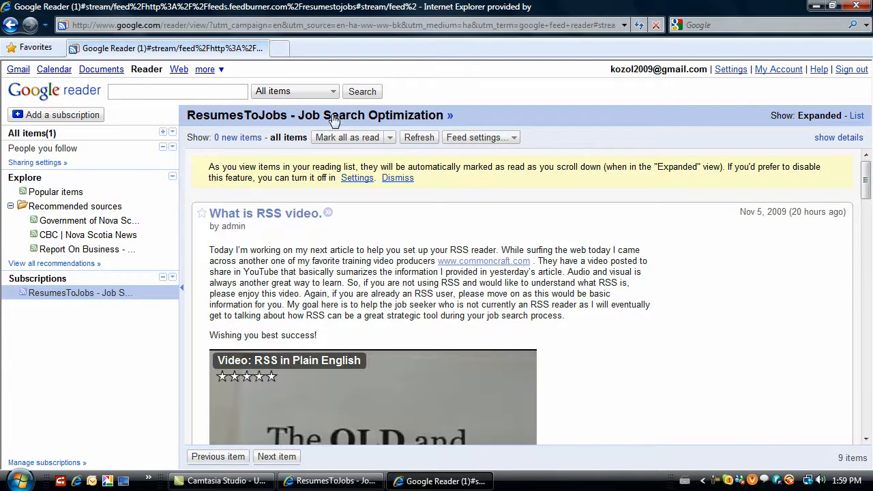
mouse_move(67, 292)
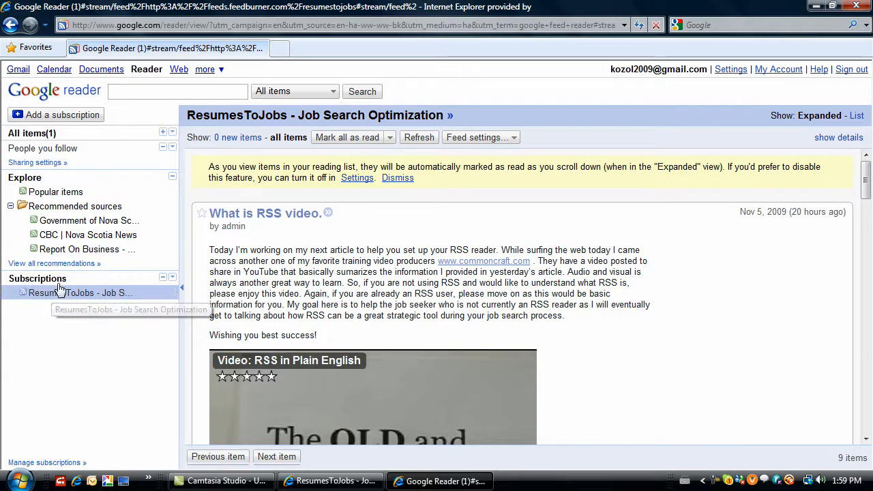
mouse_move(393, 207)
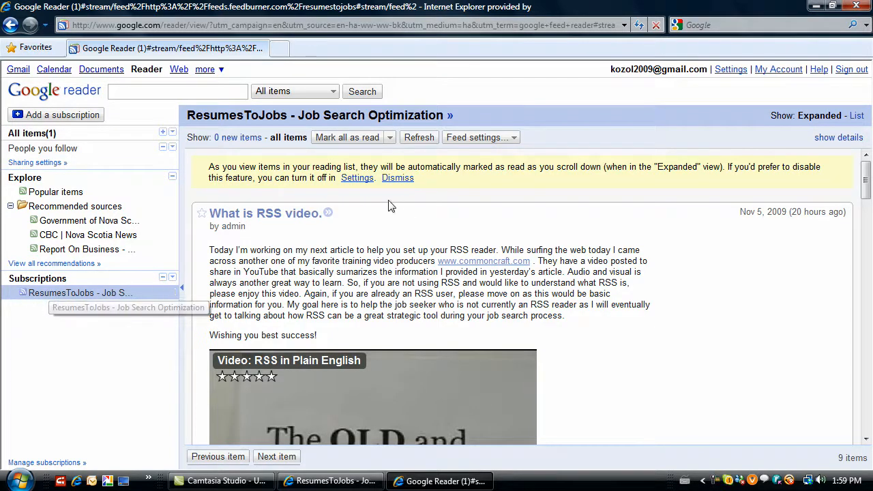
mouse_move(52, 366)
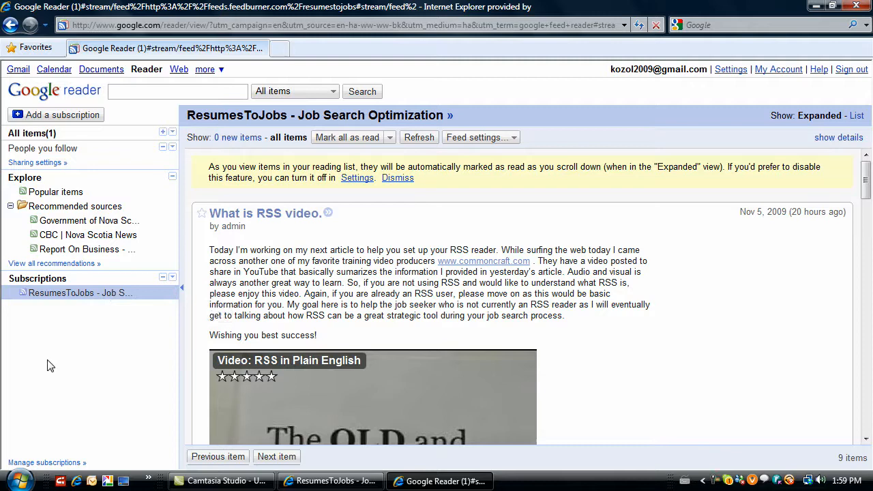
mouse_move(47, 393)
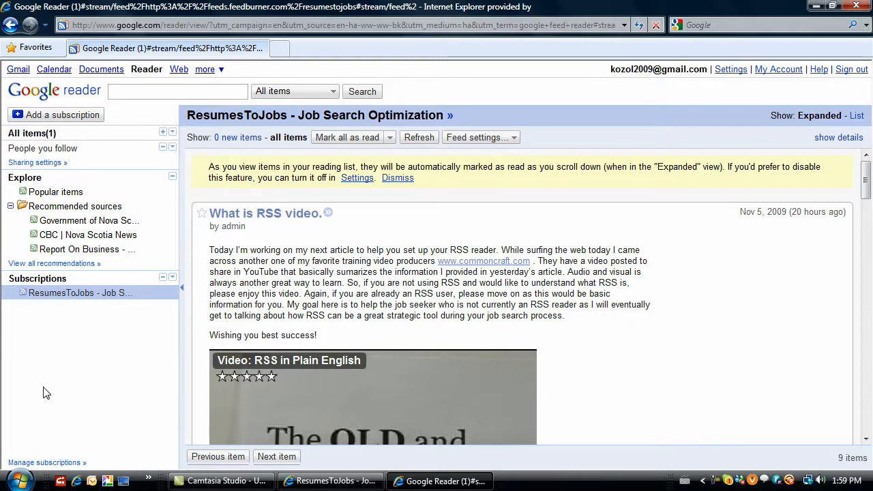
mouse_move(677, 249)
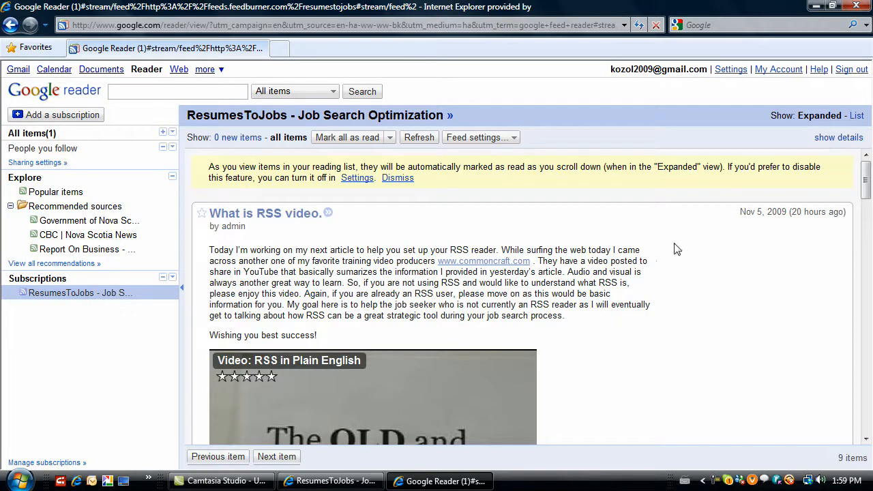
scroll(down, 3)
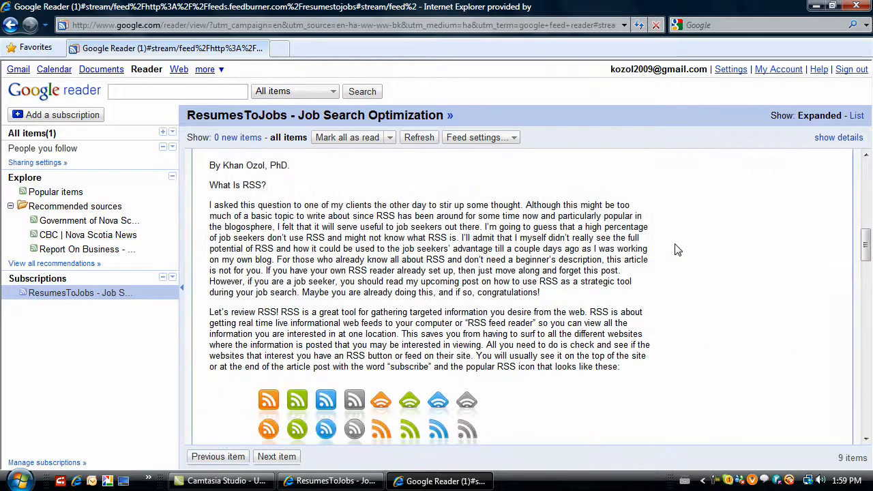
scroll(down, 3)
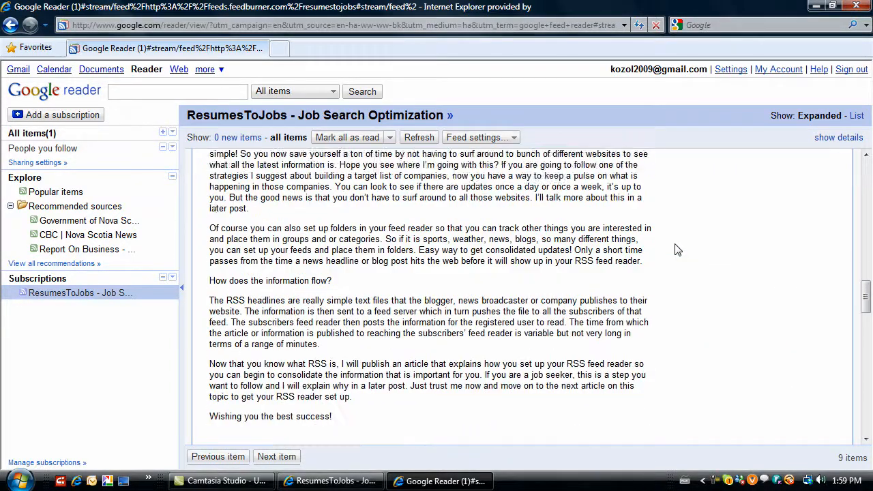
scroll(down, 3)
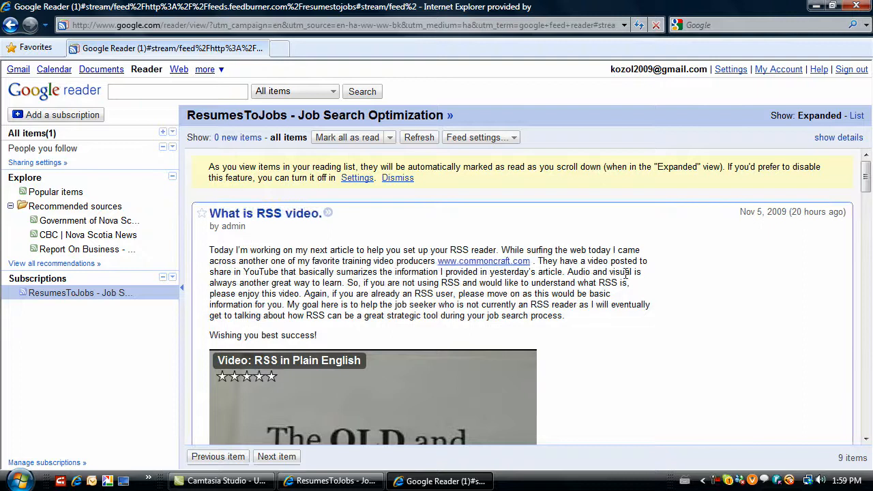
mouse_move(730, 243)
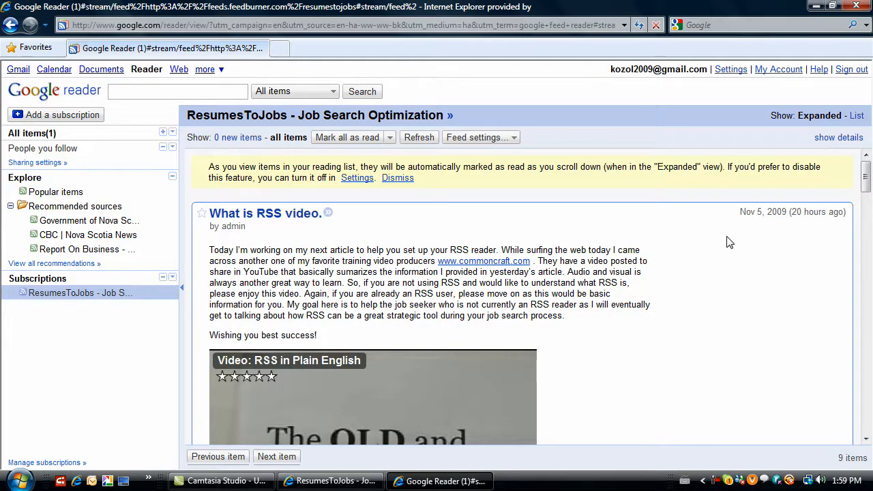
mouse_move(793, 227)
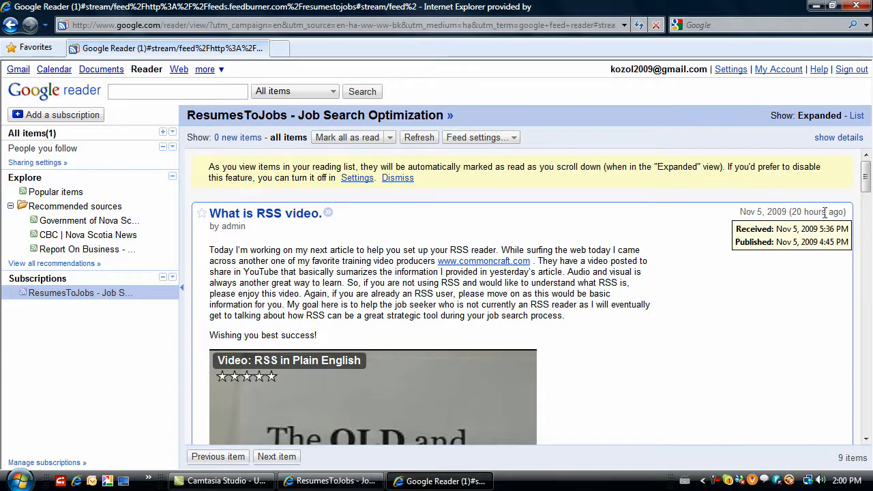
mouse_move(614, 237)
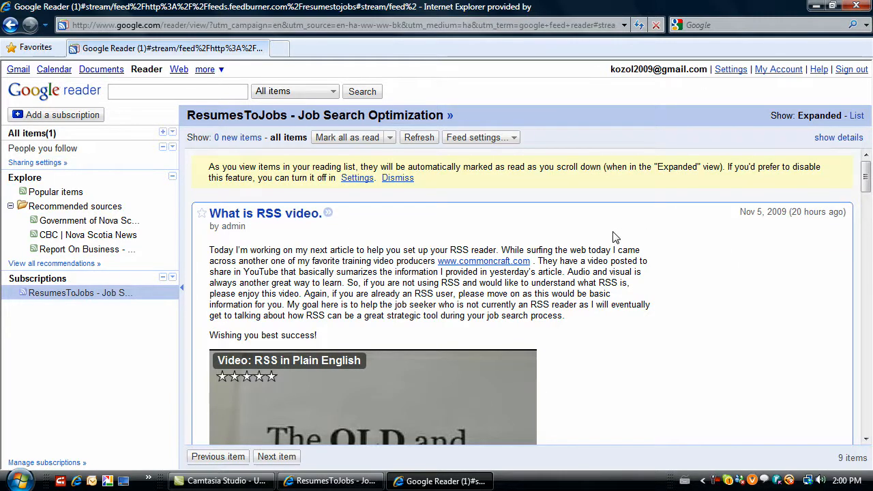
mouse_move(385, 229)
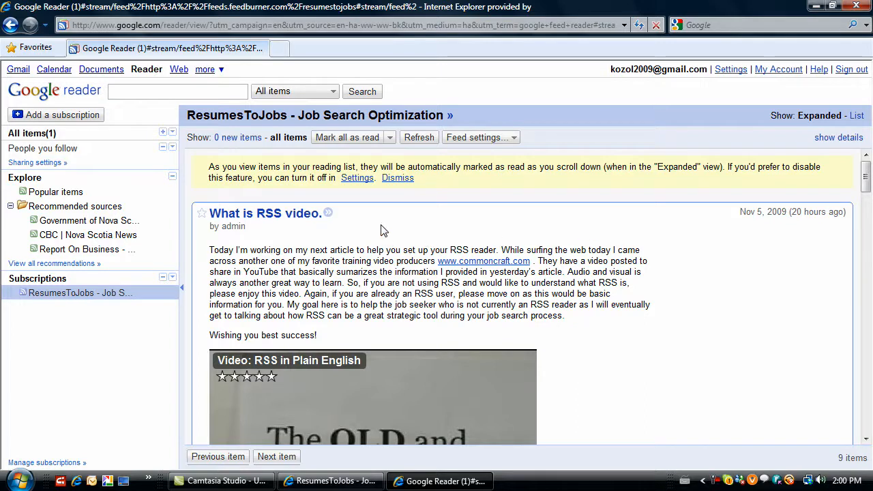
mouse_move(374, 238)
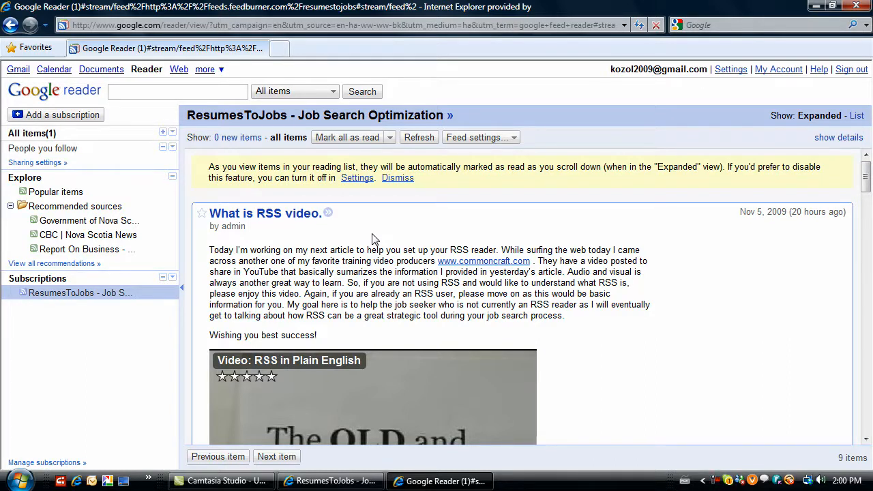
mouse_move(551, 213)
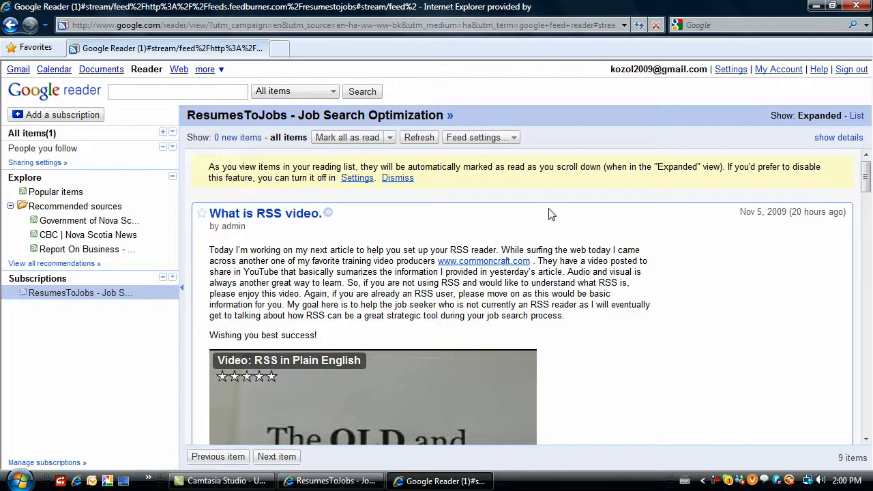
click(478, 136)
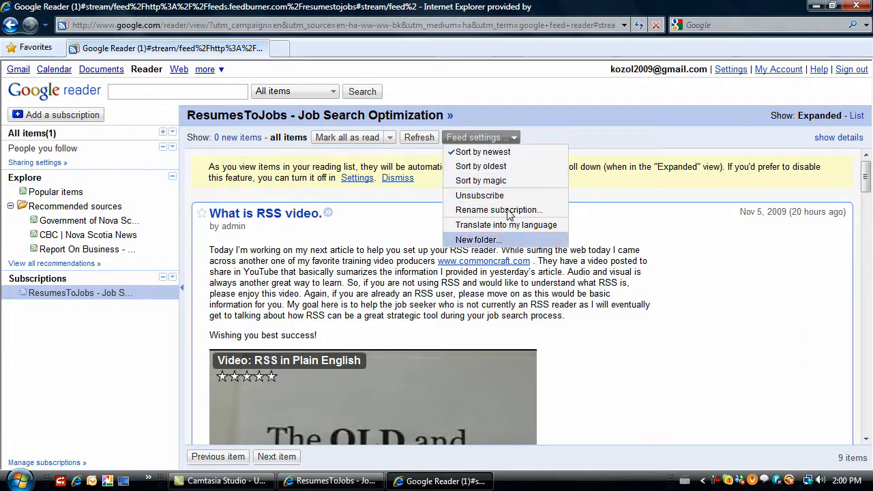
mouse_move(512, 151)
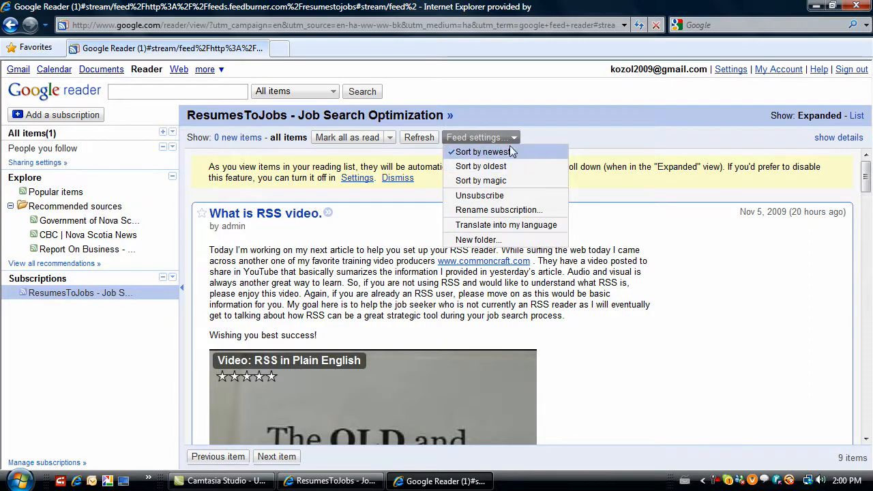
click(477, 240)
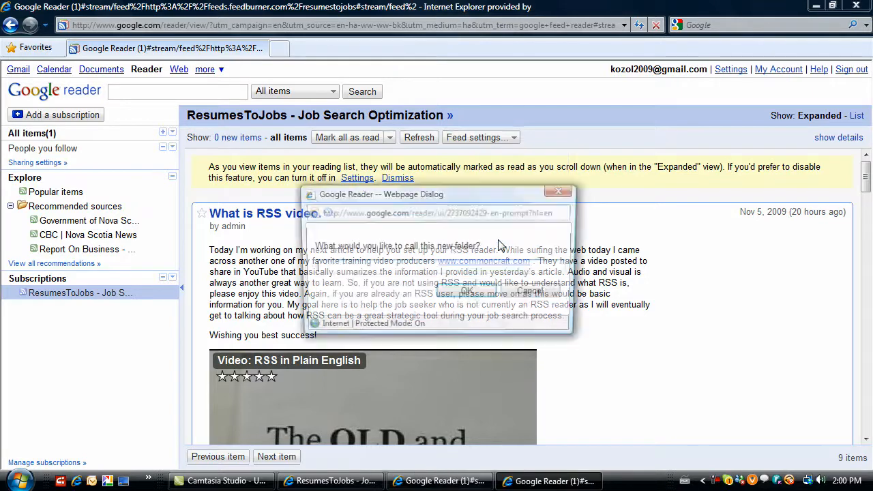
text(Job)
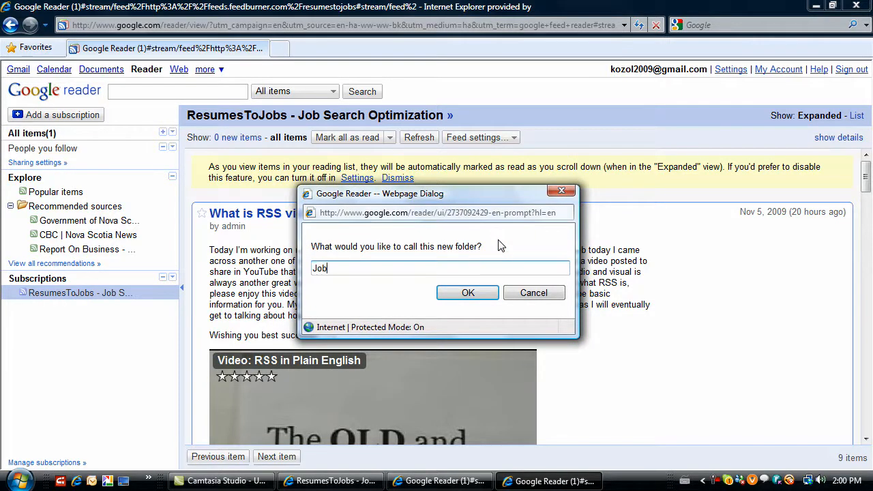
text(Search T)
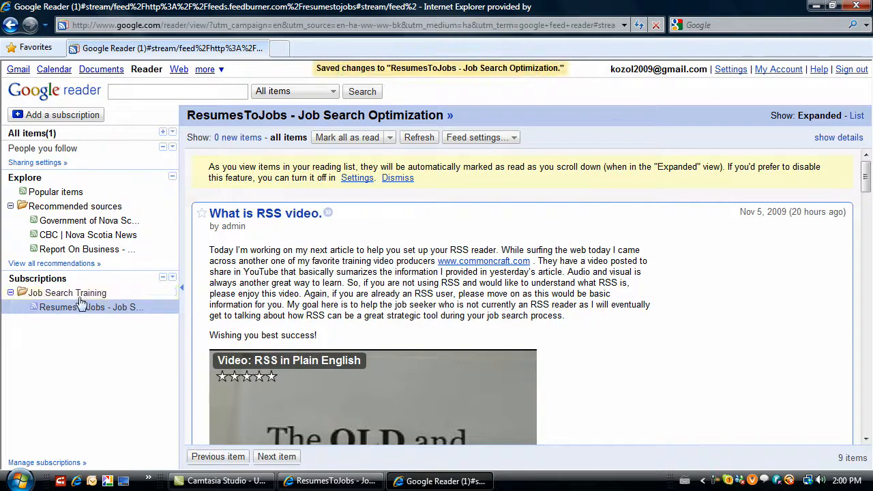
mouse_move(75, 307)
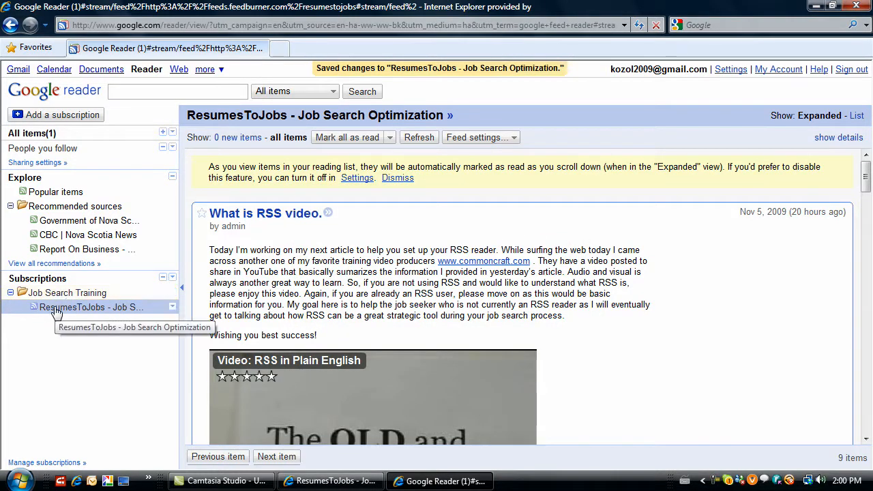
mouse_move(36, 330)
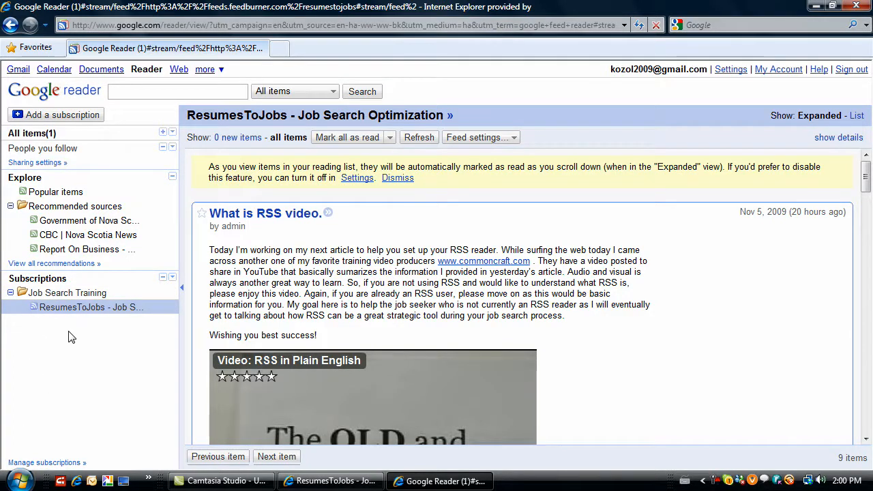
mouse_move(60, 314)
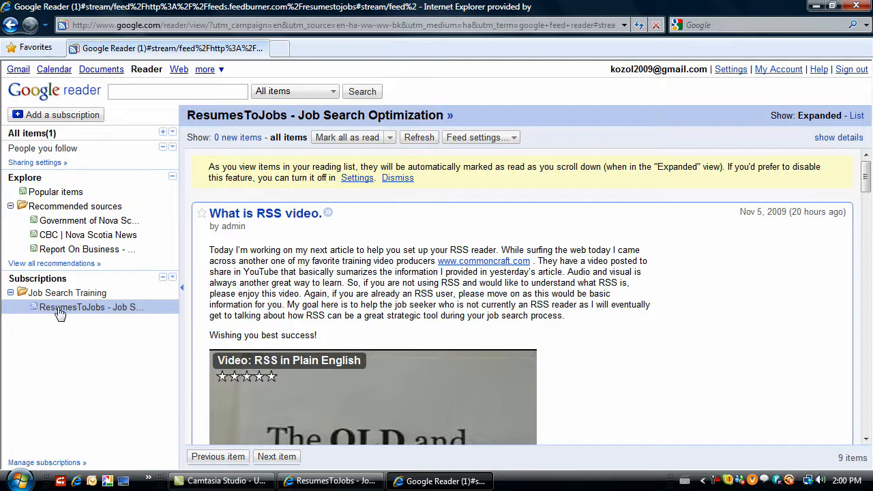
mouse_move(157, 314)
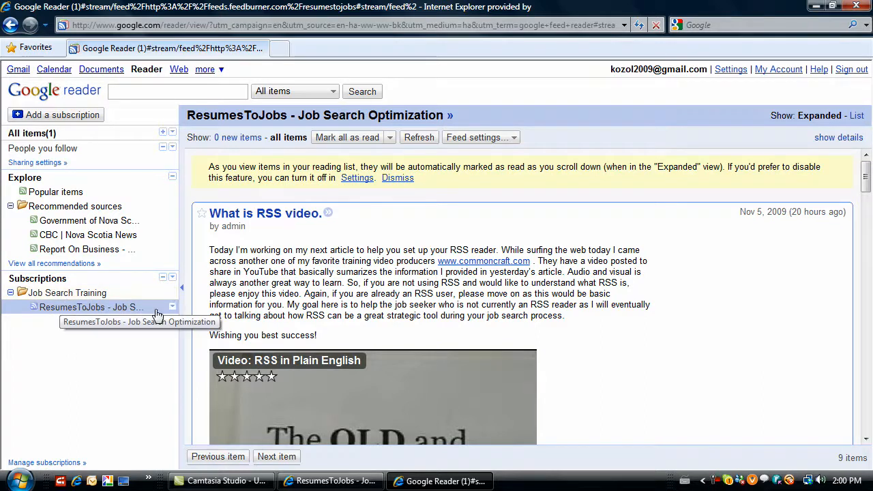
mouse_move(397, 429)
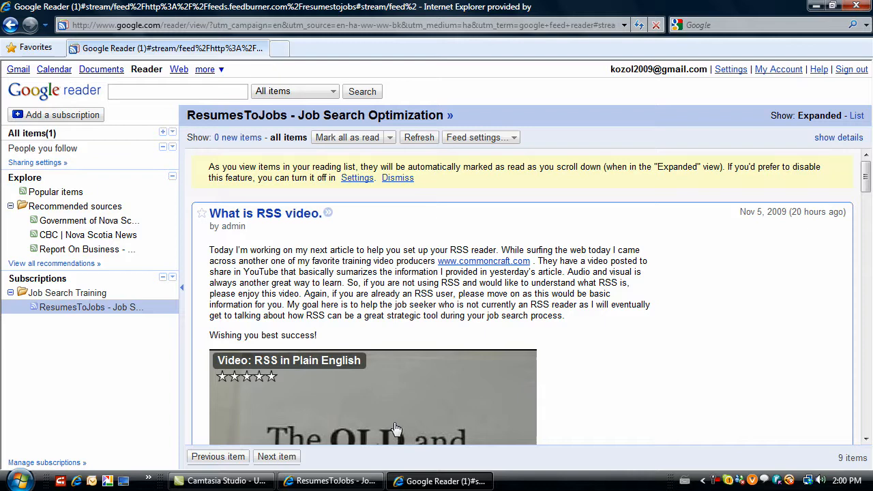
- Bring up the ResumesToJobs blog window showing the "What is RSS video." post
click(266, 212)
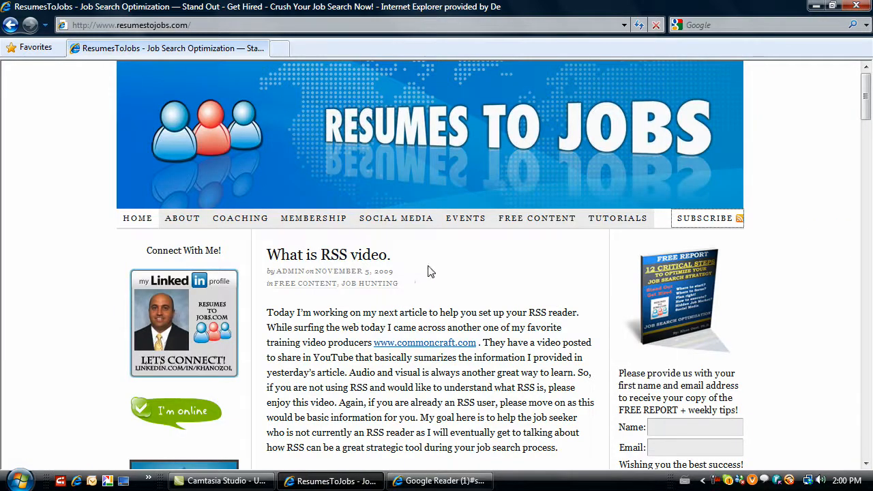
mouse_move(686, 236)
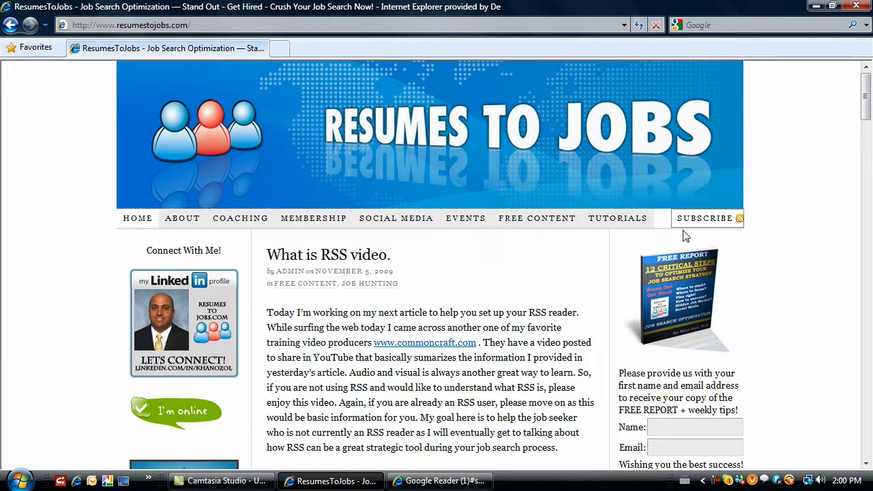
mouse_move(704, 218)
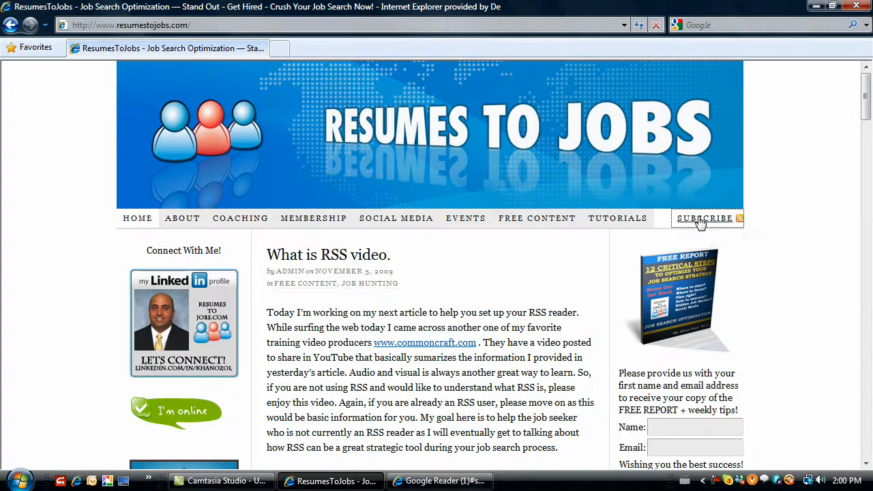
mouse_move(702, 237)
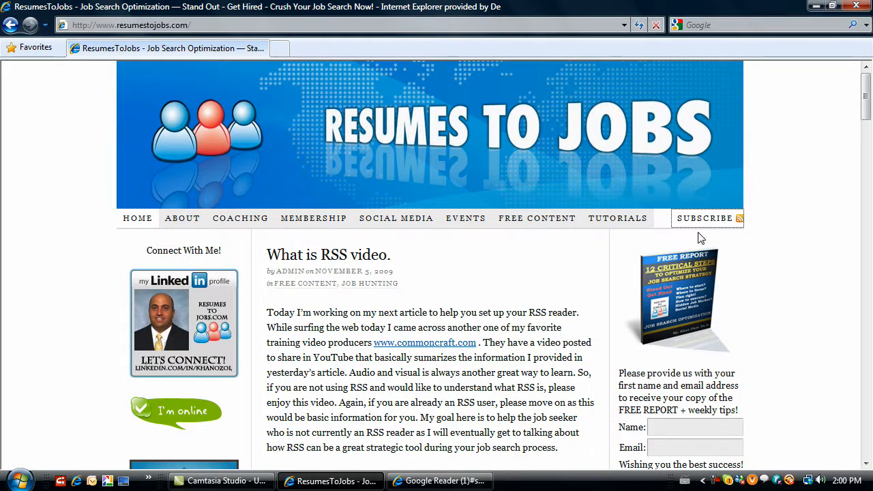
mouse_move(737, 221)
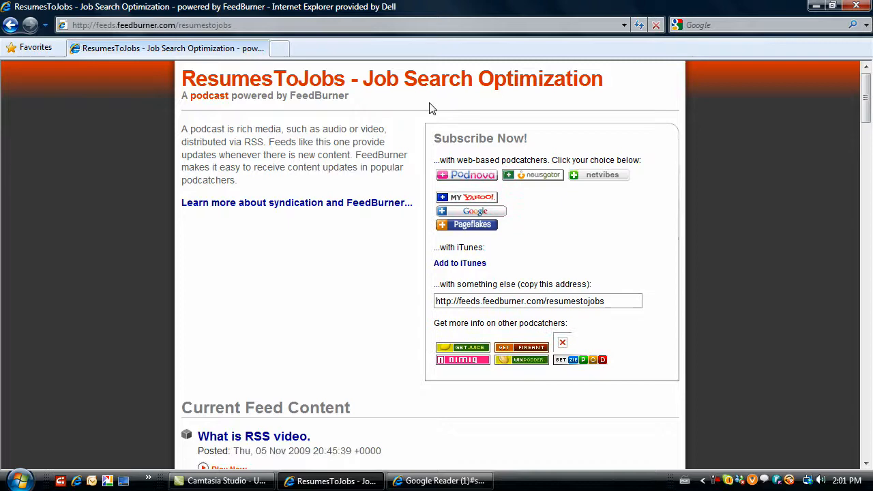
mouse_move(462, 181)
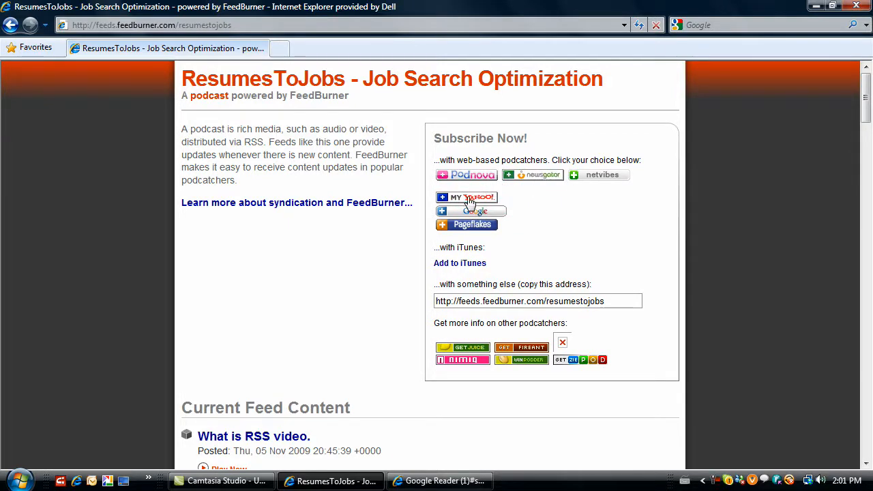
- Choose Google on the FeedBurner page and confirm subscribing to the ResumesToJobs feed
click(471, 210)
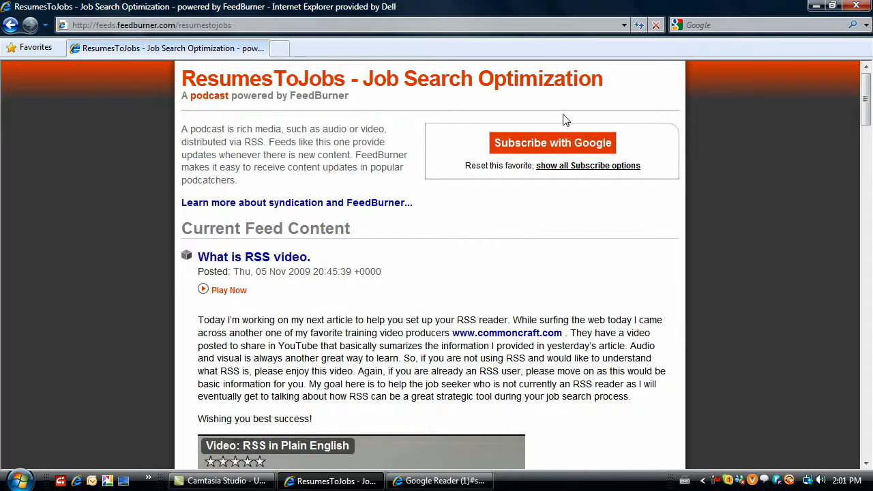
mouse_move(476, 197)
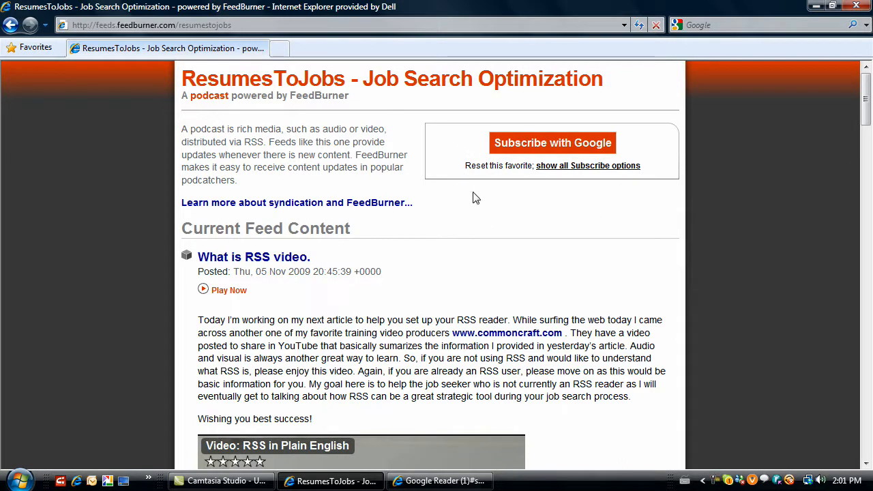
mouse_move(553, 143)
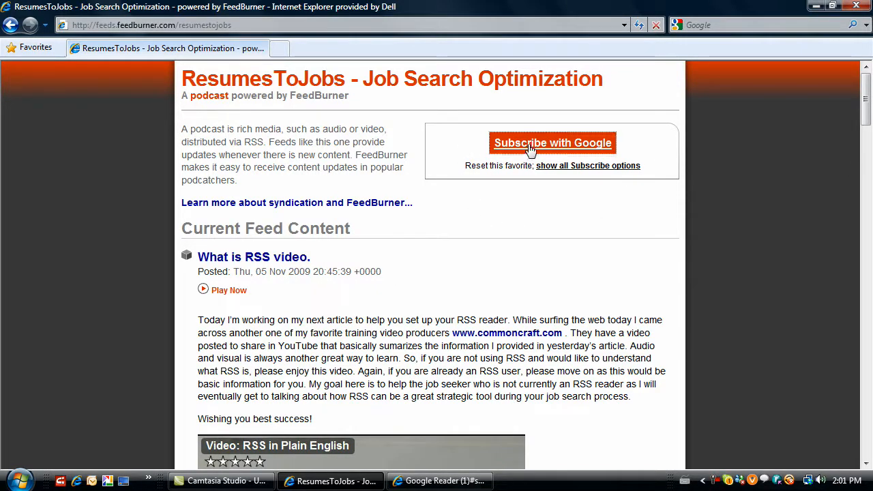
click(552, 143)
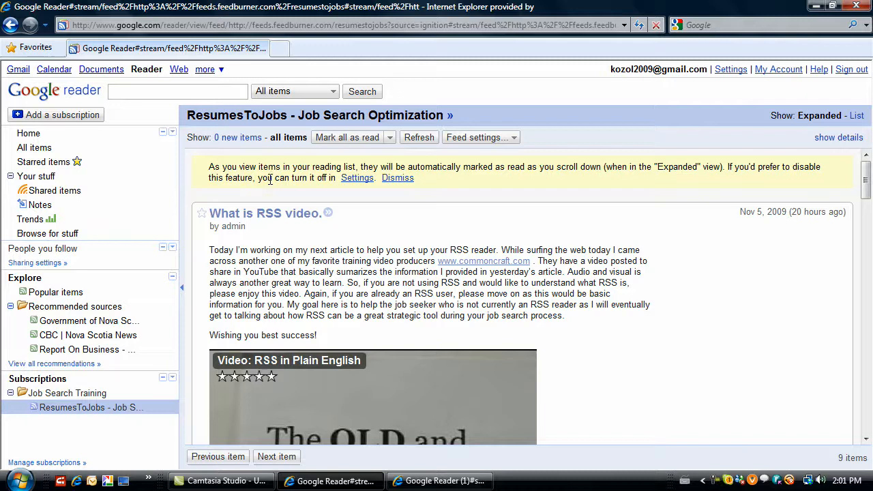
mouse_move(85, 398)
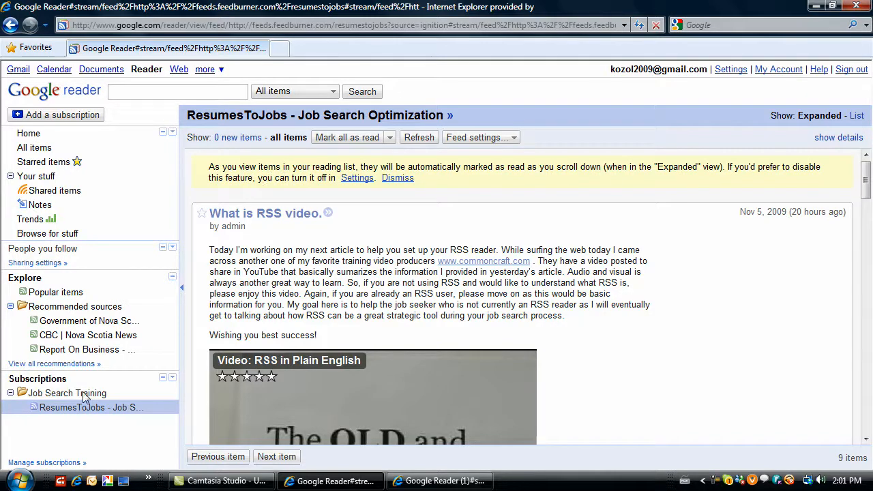
mouse_move(75, 457)
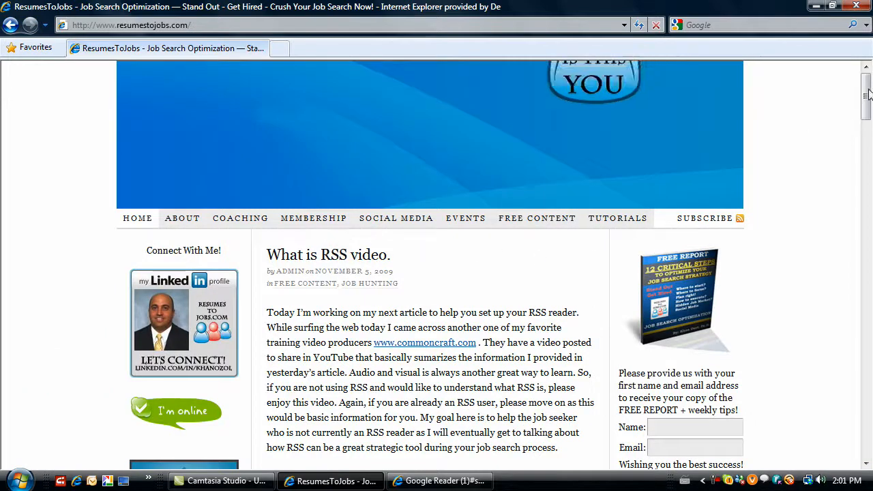
- Use the sidebar's Subscribe Via RSS Google button to add the blog feed to Google Reader
scroll(down, 3)
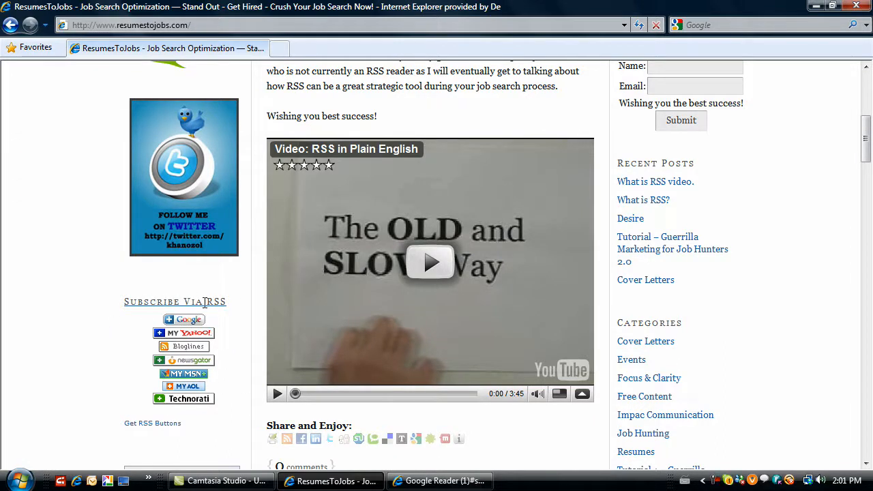
mouse_move(183, 399)
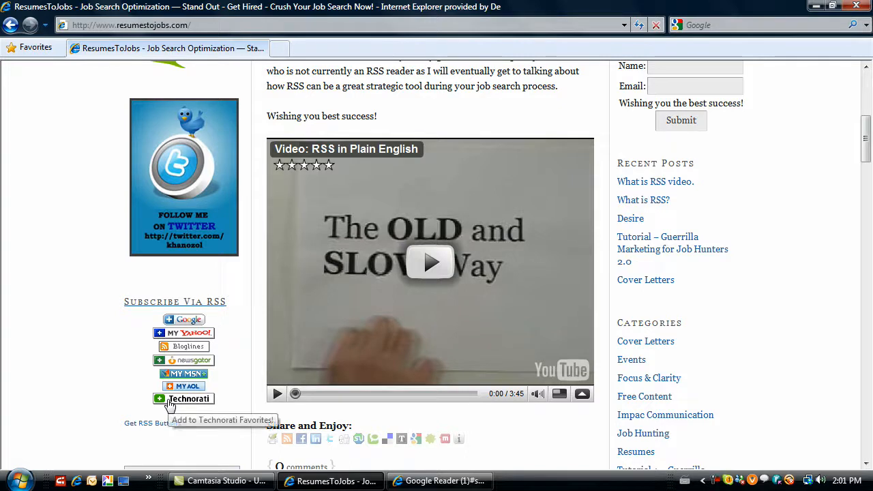
mouse_move(186, 361)
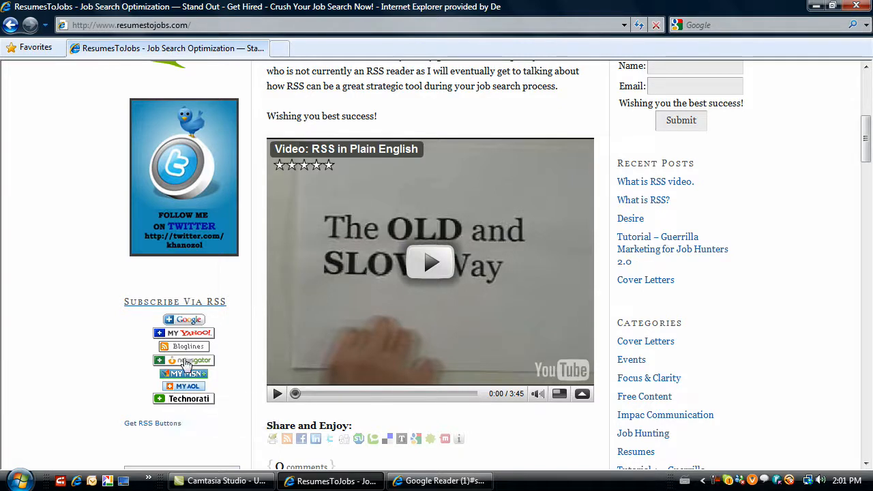
mouse_move(185, 319)
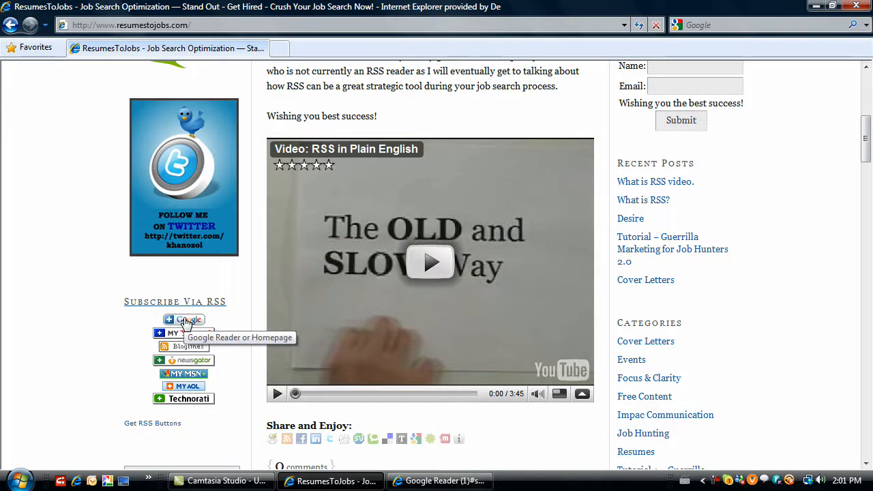
click(183, 319)
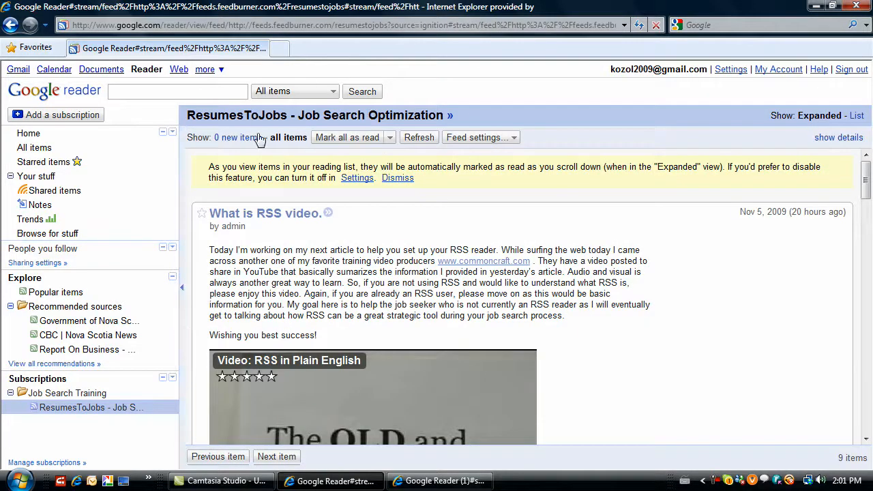
mouse_move(276, 224)
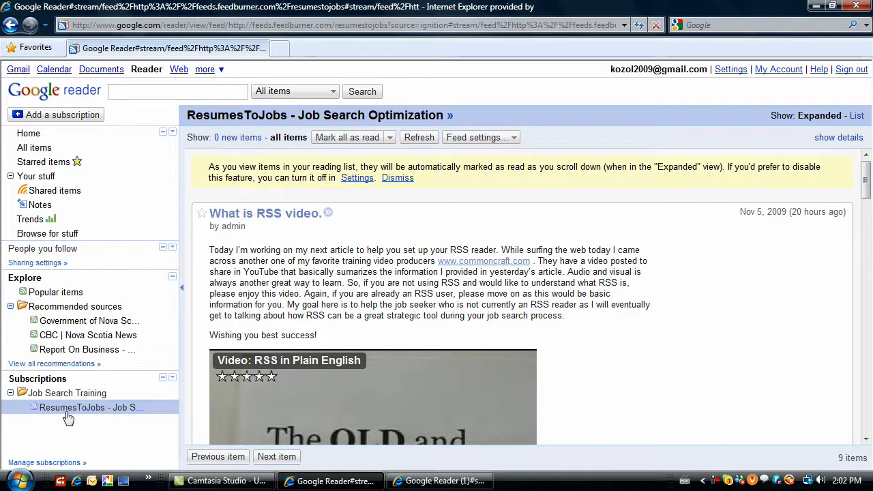
mouse_move(142, 434)
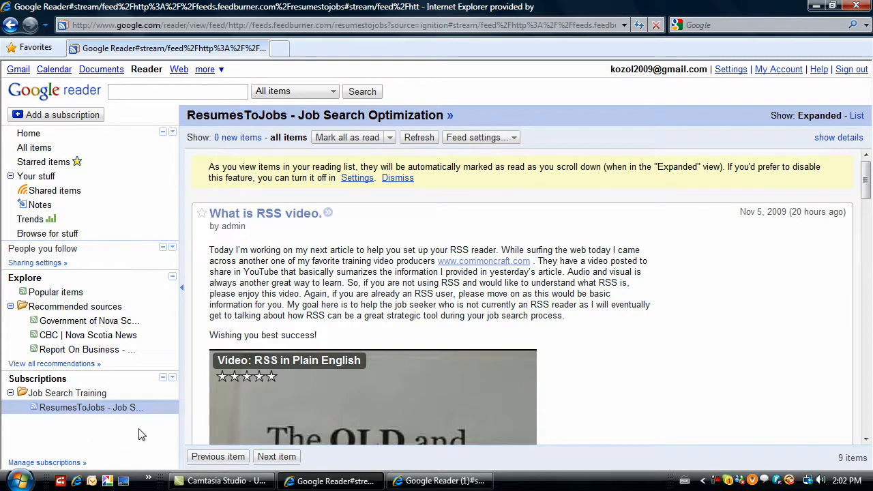
mouse_move(46, 412)
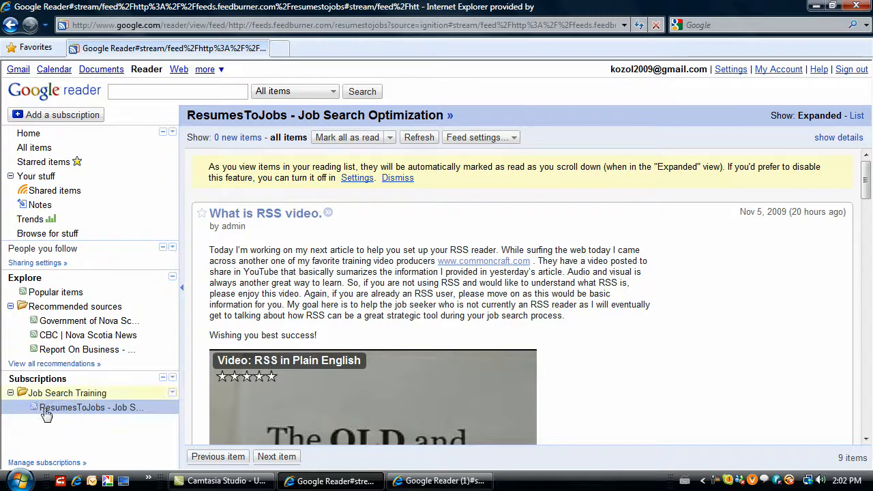
mouse_move(423, 223)
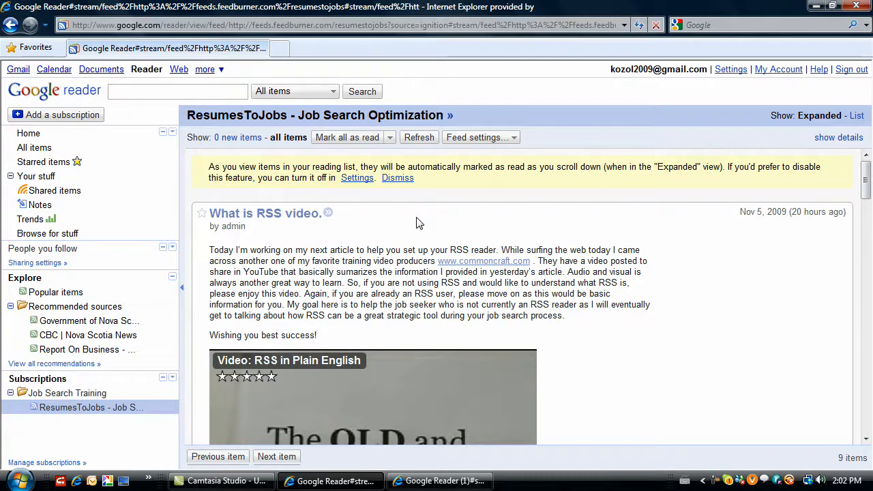
mouse_move(439, 480)
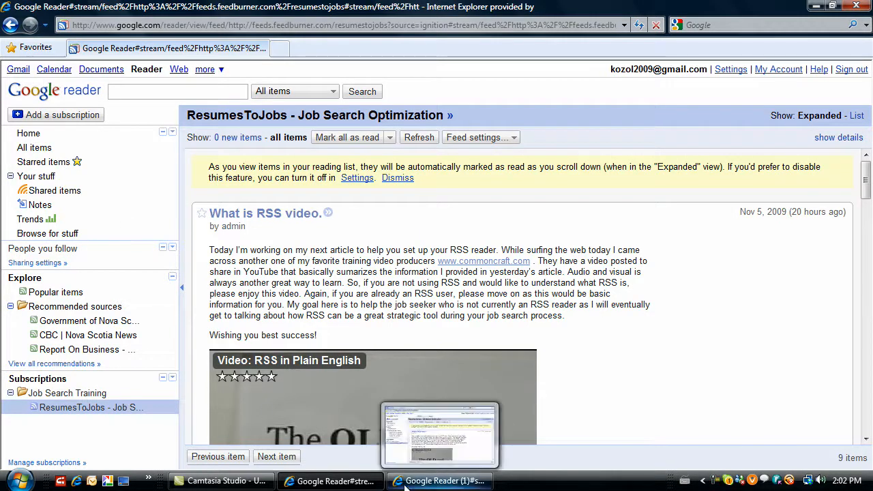
mouse_move(95, 406)
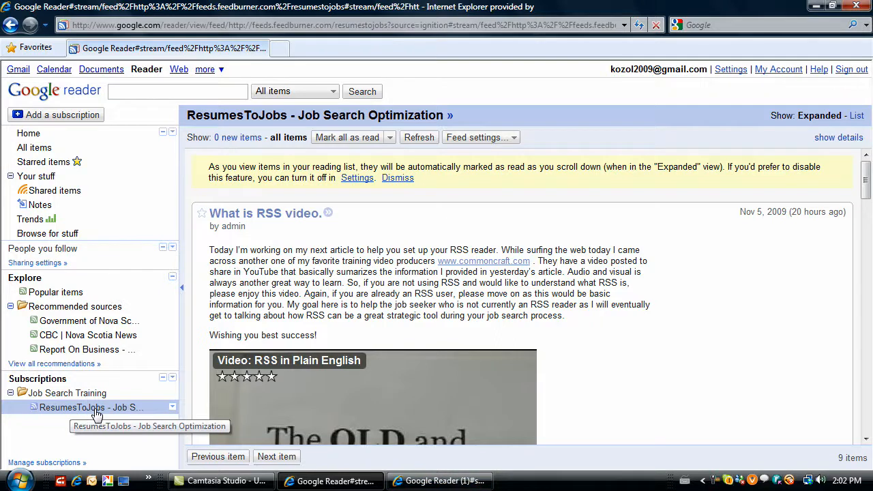
mouse_move(394, 240)
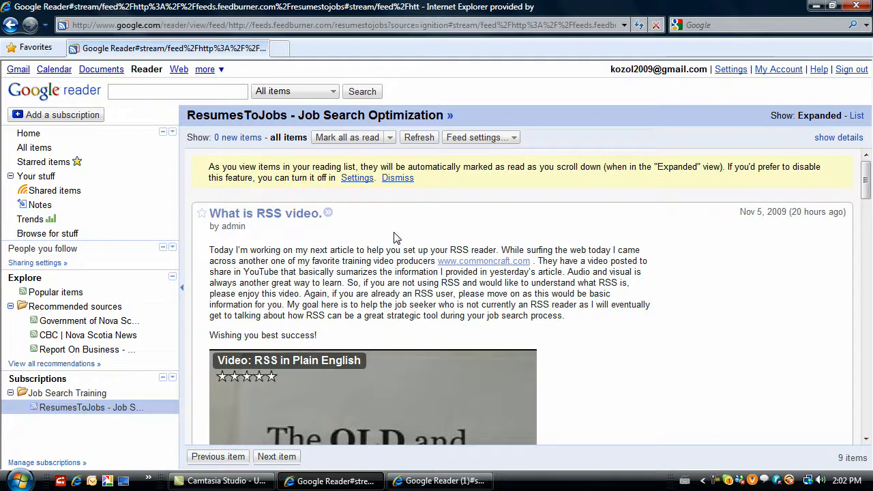
mouse_move(690, 243)
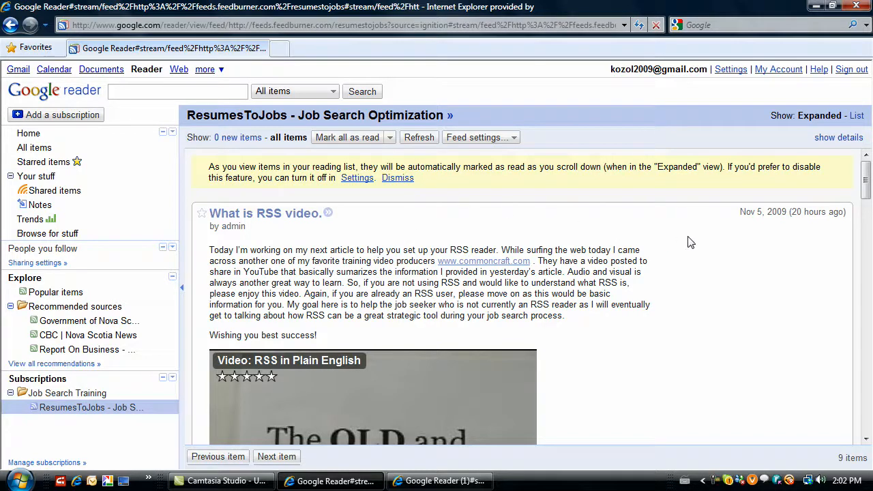
mouse_move(674, 234)
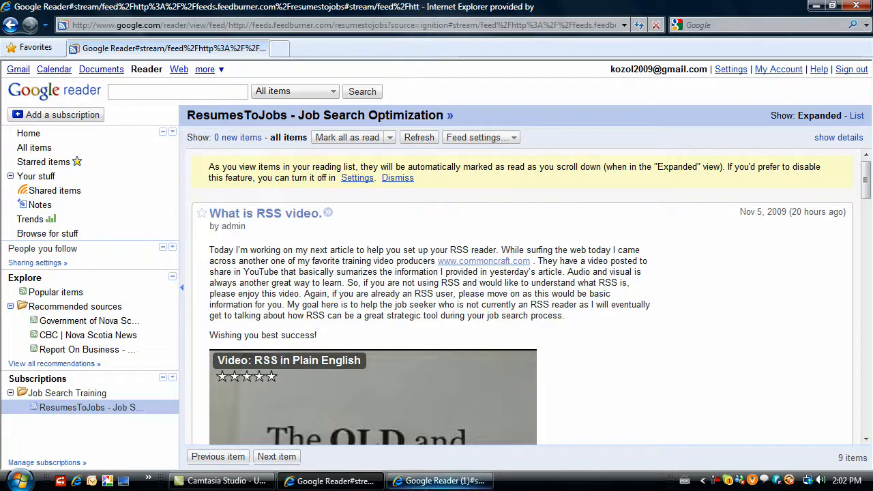
mouse_move(723, 428)
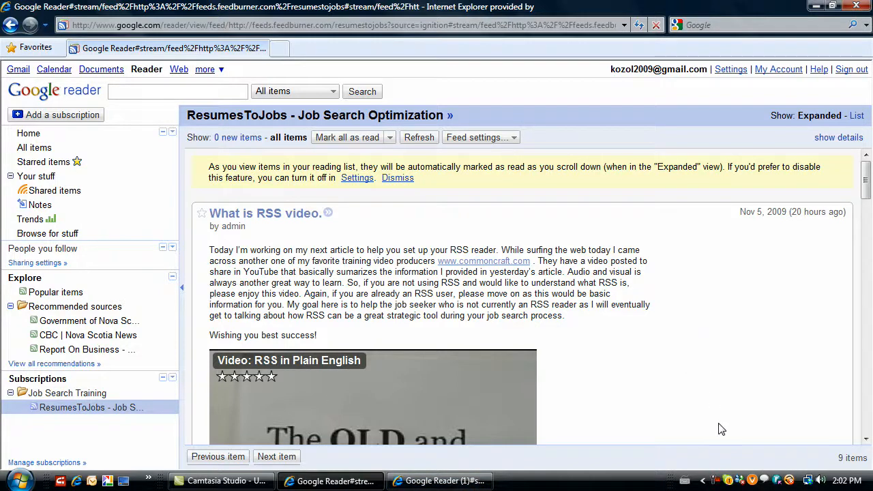